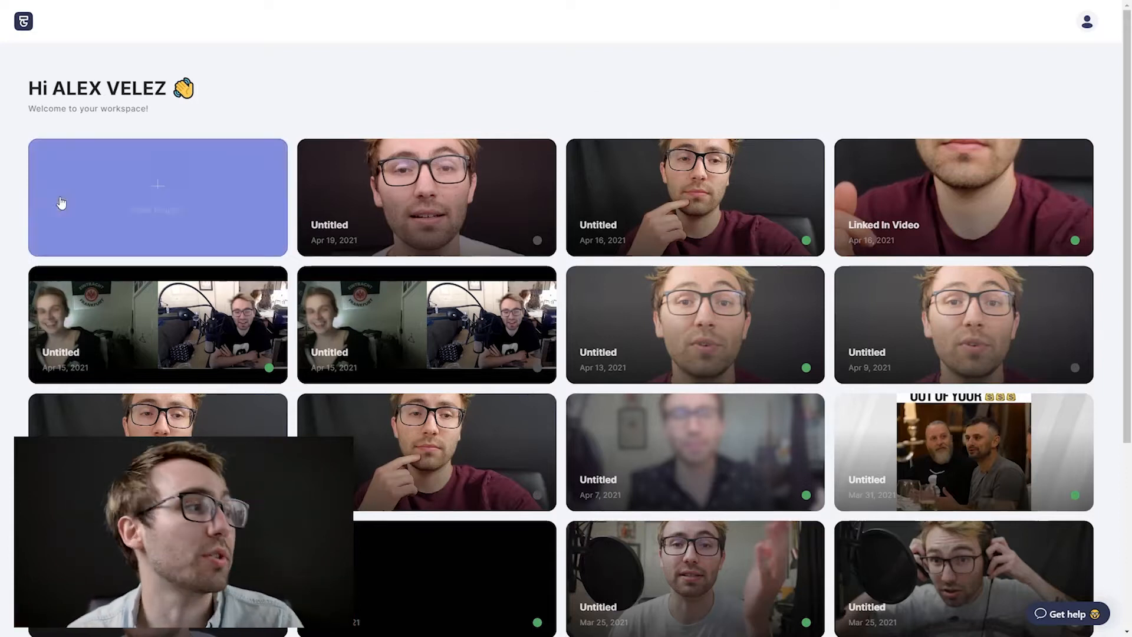
- Create a new project and upload the talking-head video file for transcription
{"action": "left_click", "coordinate": [157, 197]}
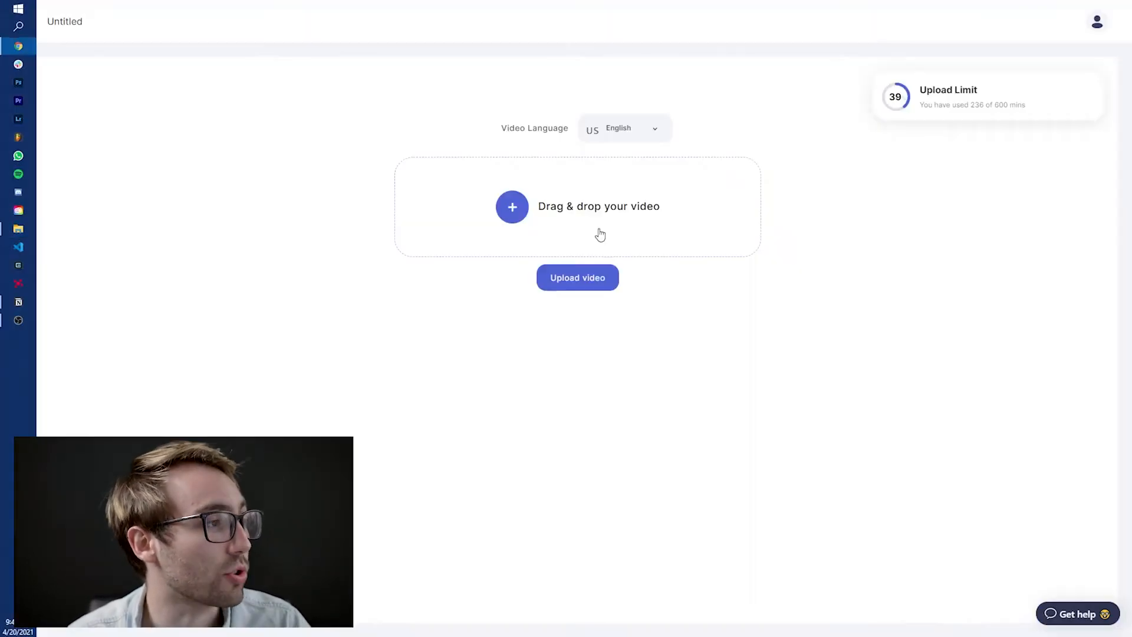
{"action": "left_click", "coordinate": [577, 277]}
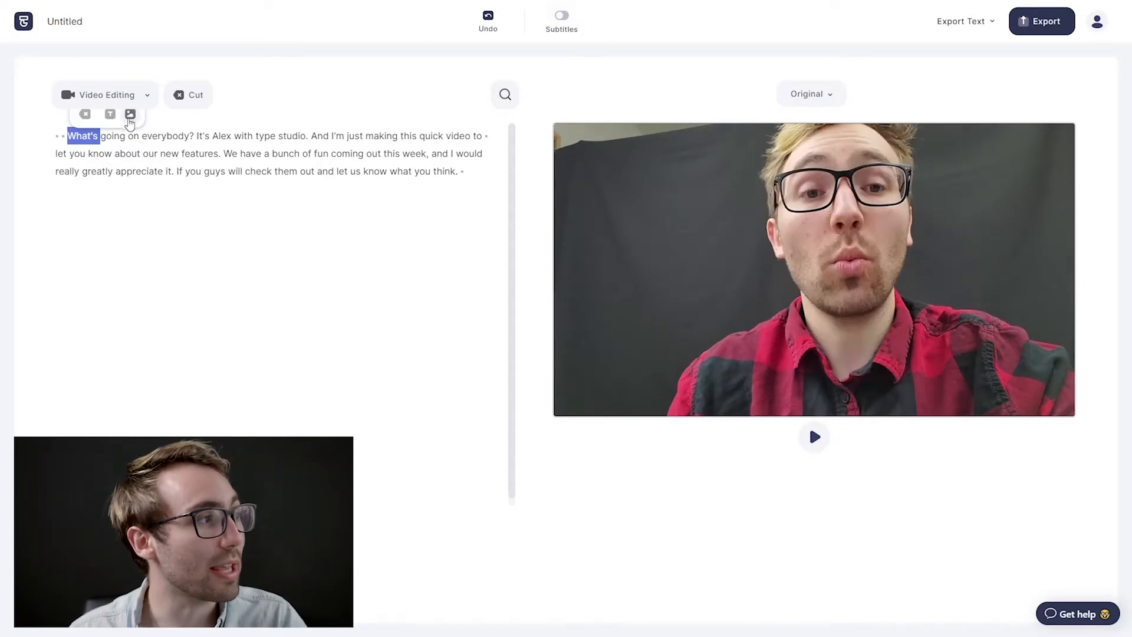
- Insert the Type Studio logo as an image overlay at the transcript's first word
{"action": "left_click", "coordinate": [129, 114]}
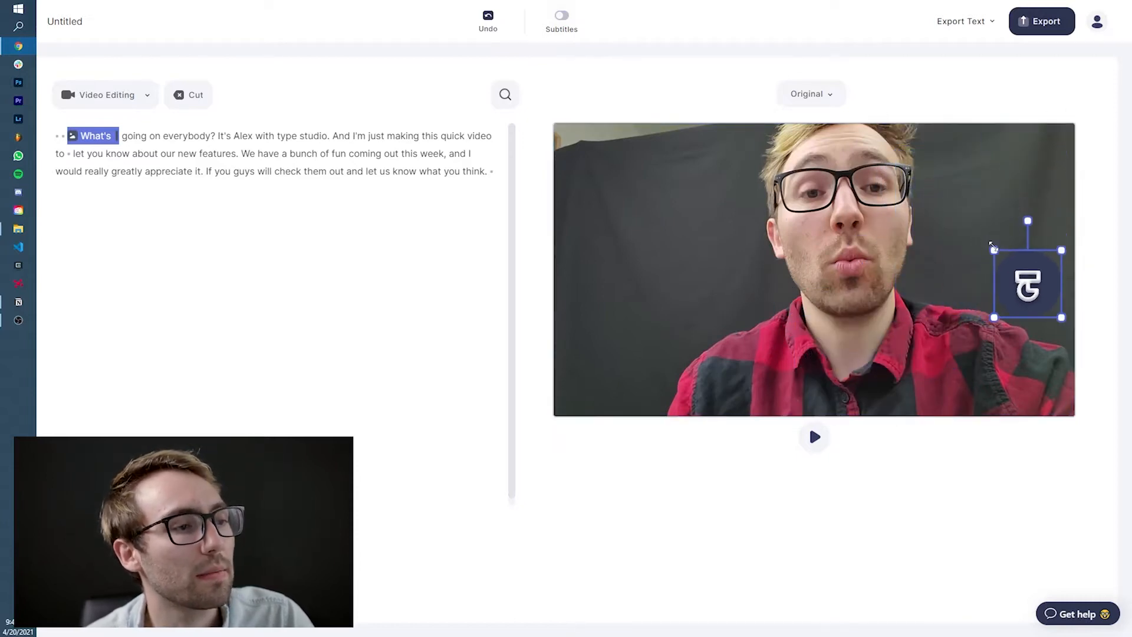
{"action": "left_click_drag", "start_coordinate": [1025, 282], "coordinate": [1040, 157]}
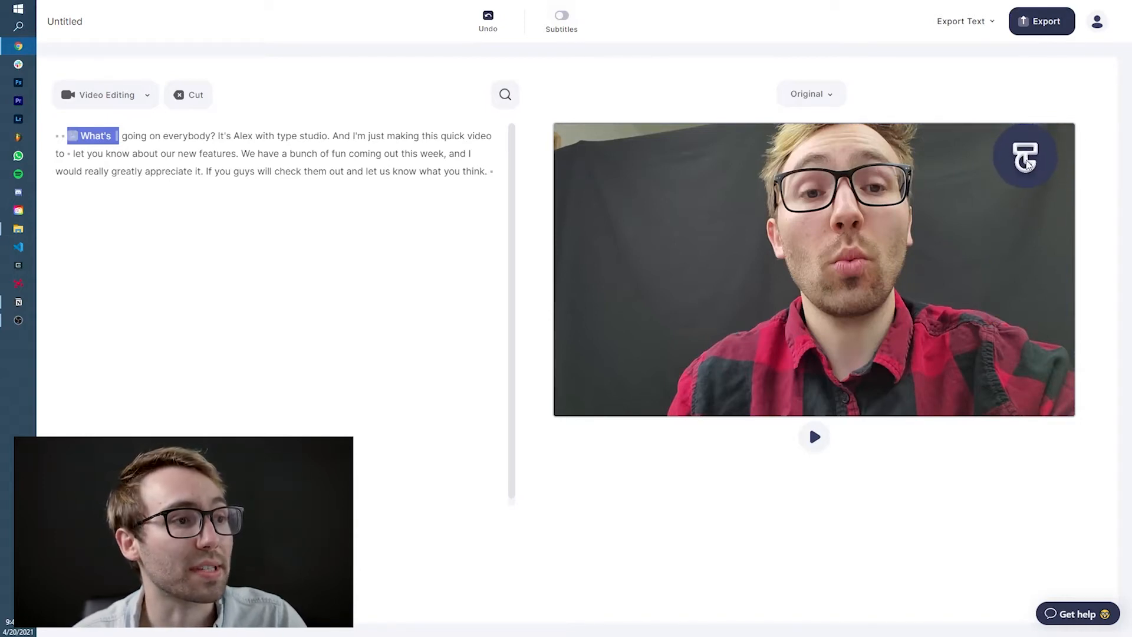
{"action": "left_click", "coordinate": [1023, 155]}
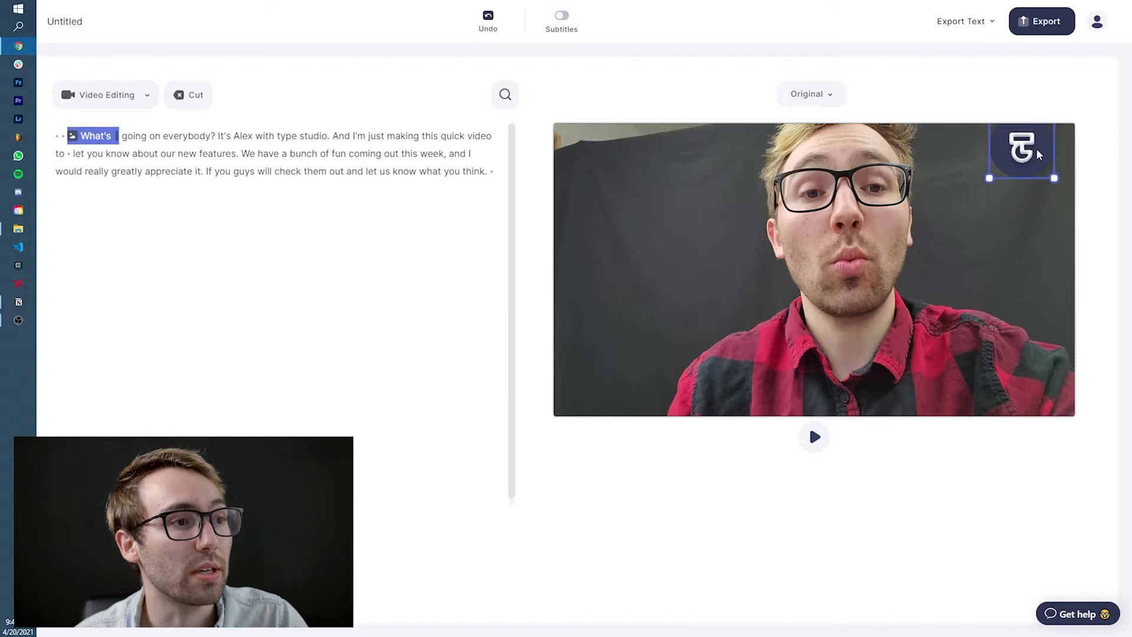
- Drag the logo around the preview and settle it in the top-right corner
{"action": "left_click_drag", "start_coordinate": [1021, 149], "coordinate": [814, 271]}
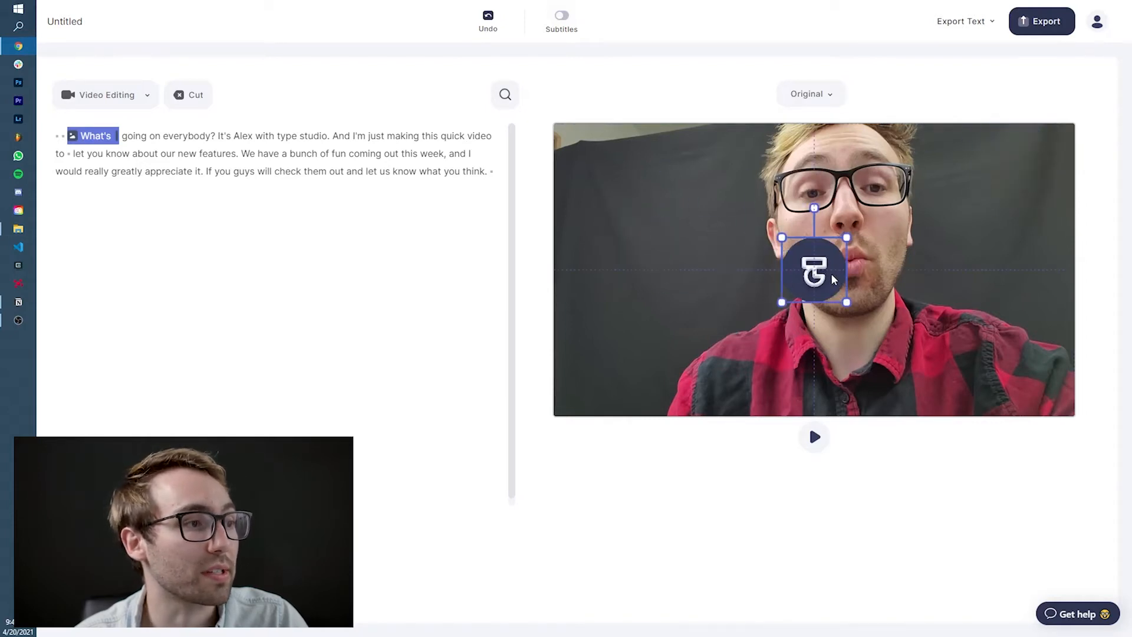
{"action": "left_click_drag", "start_coordinate": [813, 269], "coordinate": [924, 269]}
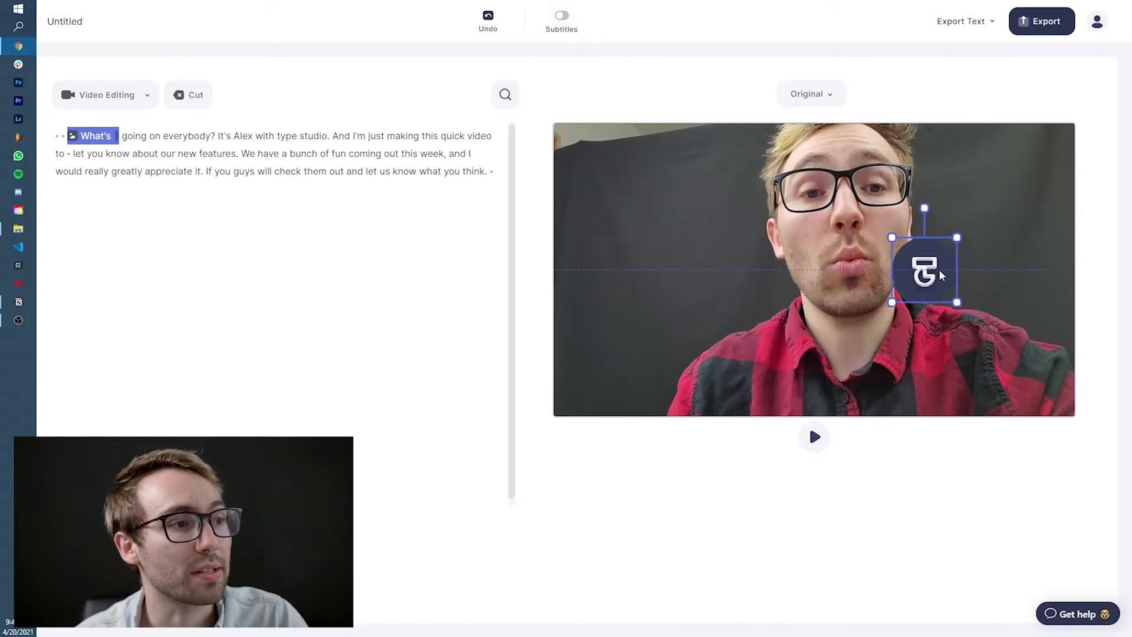
{"action": "left_click_drag", "start_coordinate": [924, 268], "coordinate": [1031, 165]}
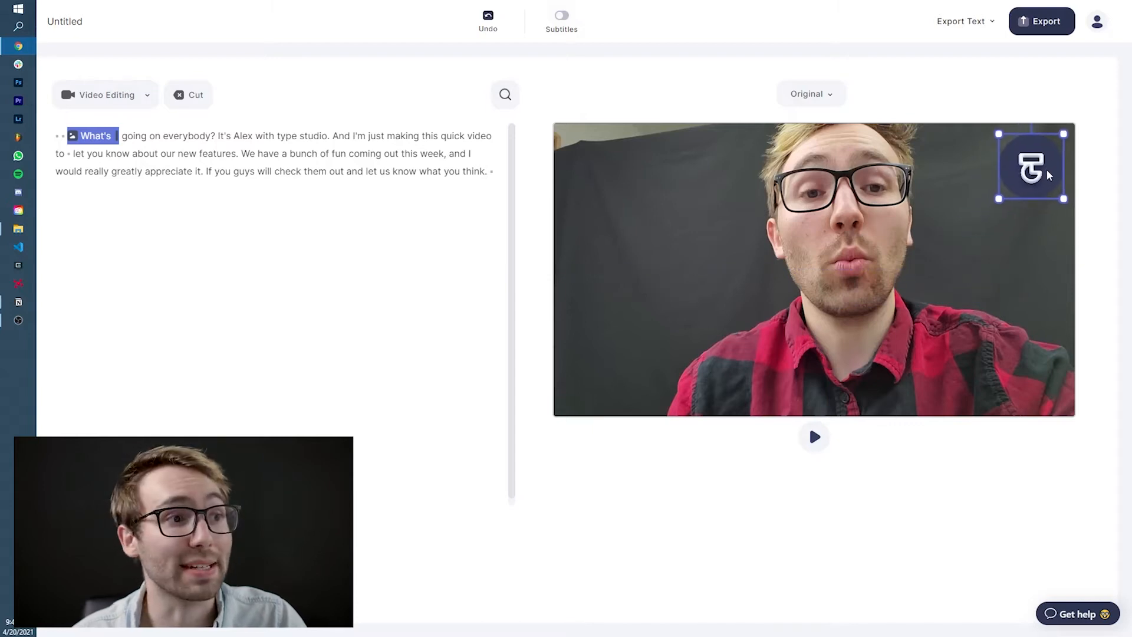
{"action": "left_click_drag", "start_coordinate": [1031, 165], "coordinate": [815, 271]}
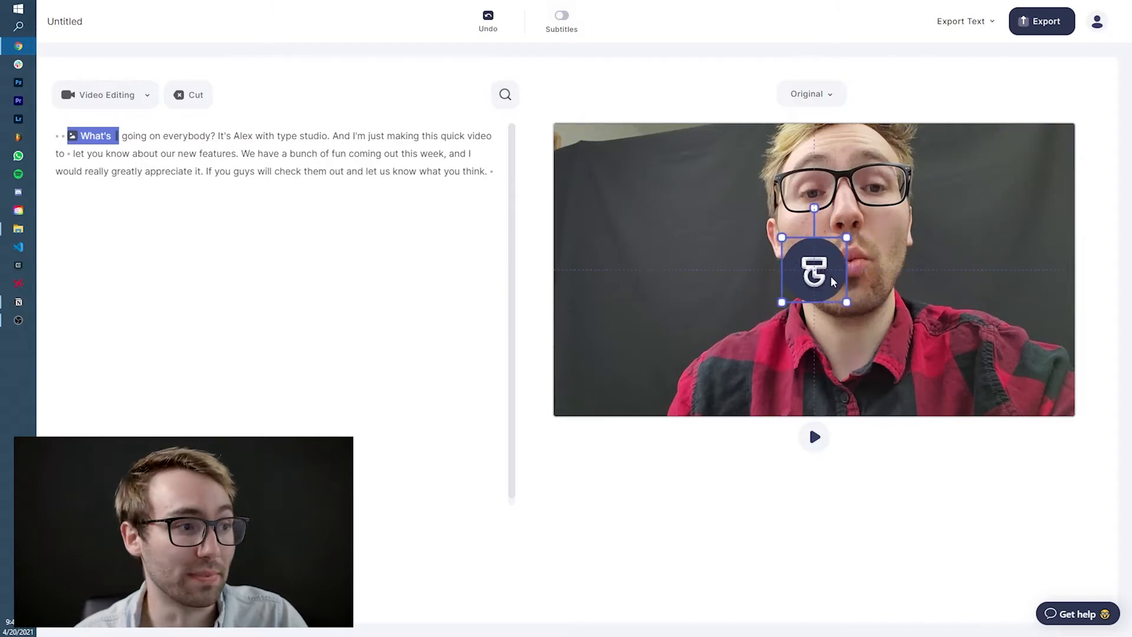
{"action": "left_click_drag", "start_coordinate": [814, 271], "coordinate": [986, 178]}
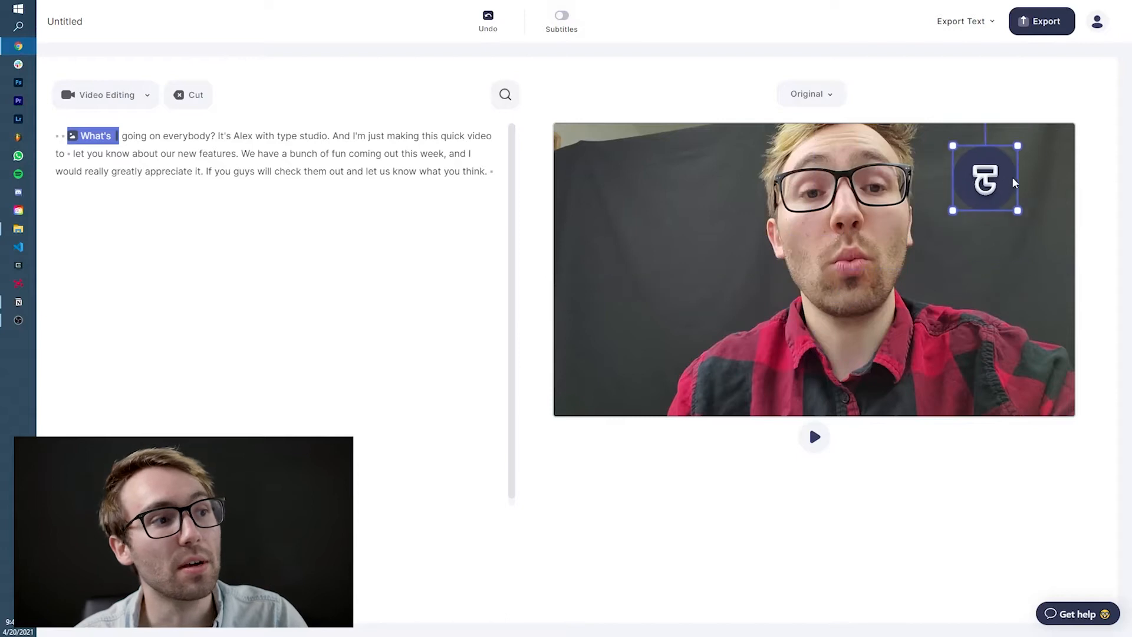
{"action": "left_click_drag", "start_coordinate": [986, 179], "coordinate": [1034, 163]}
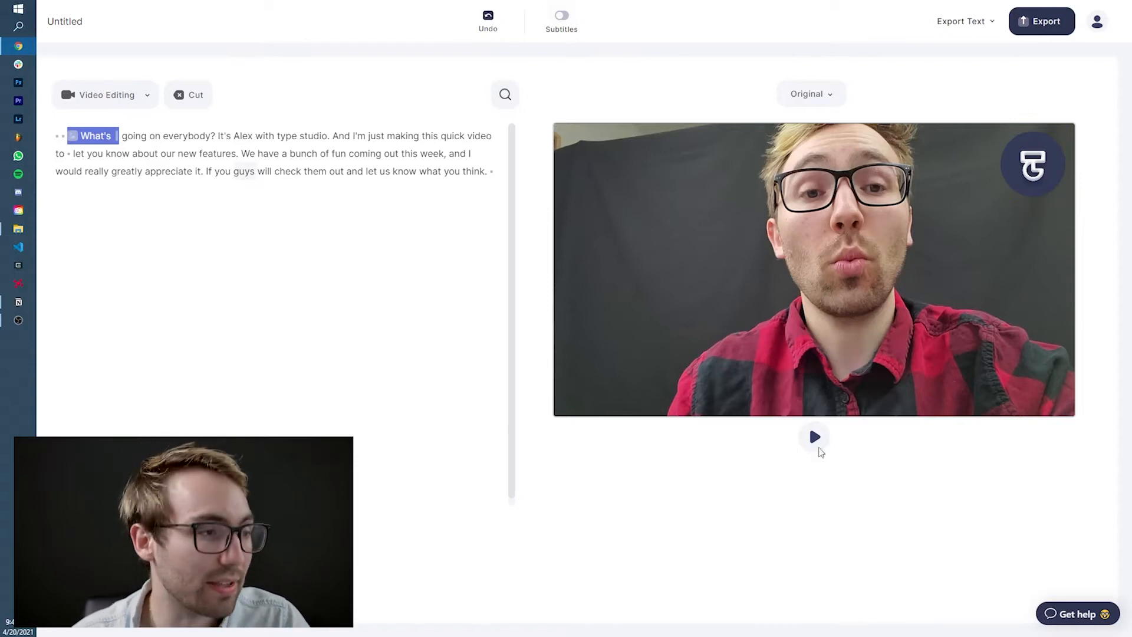
- Play and pause the preview to check the logo shows from the start of the clip
{"action": "left_click", "coordinate": [815, 437]}
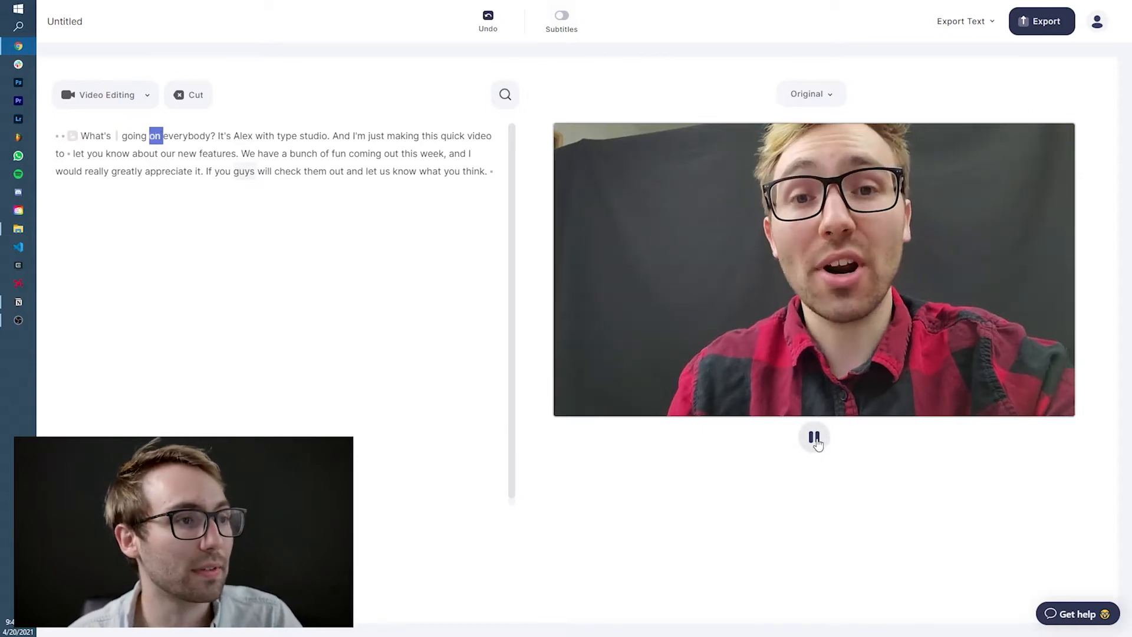
{"action": "left_click", "coordinate": [814, 437]}
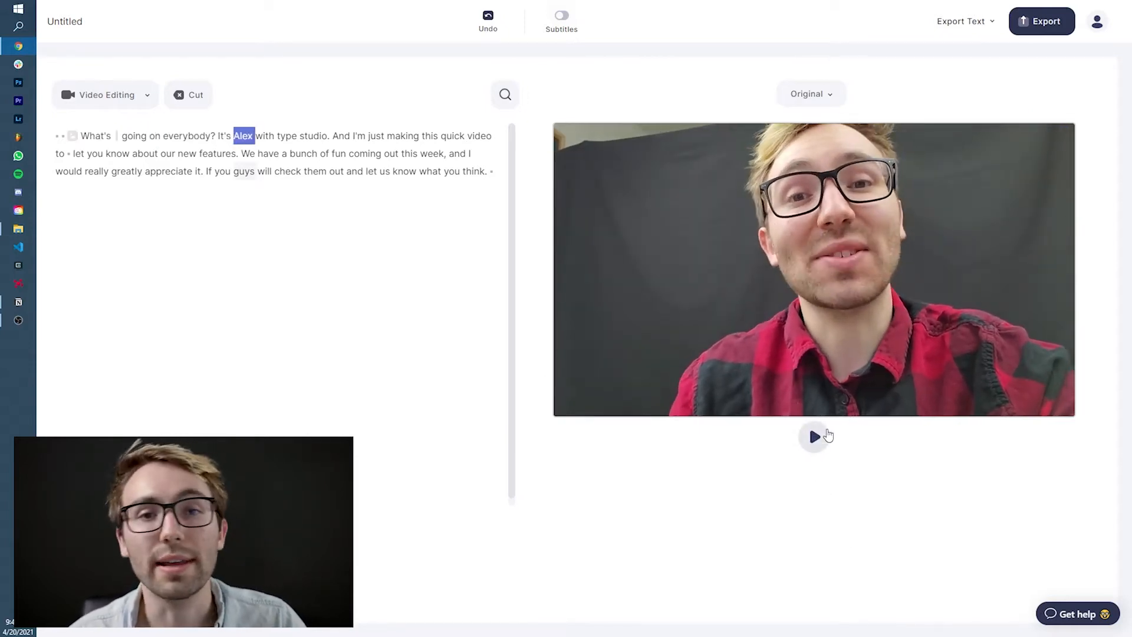
{"action": "left_click", "coordinate": [813, 437]}
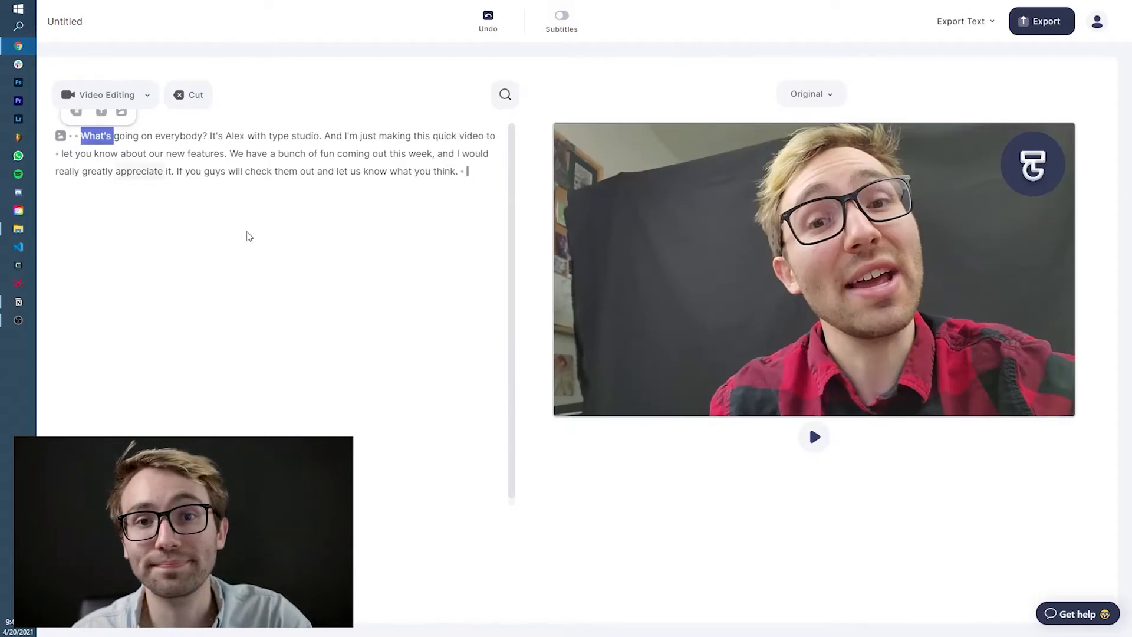
{"action": "left_click", "coordinate": [813, 436]}
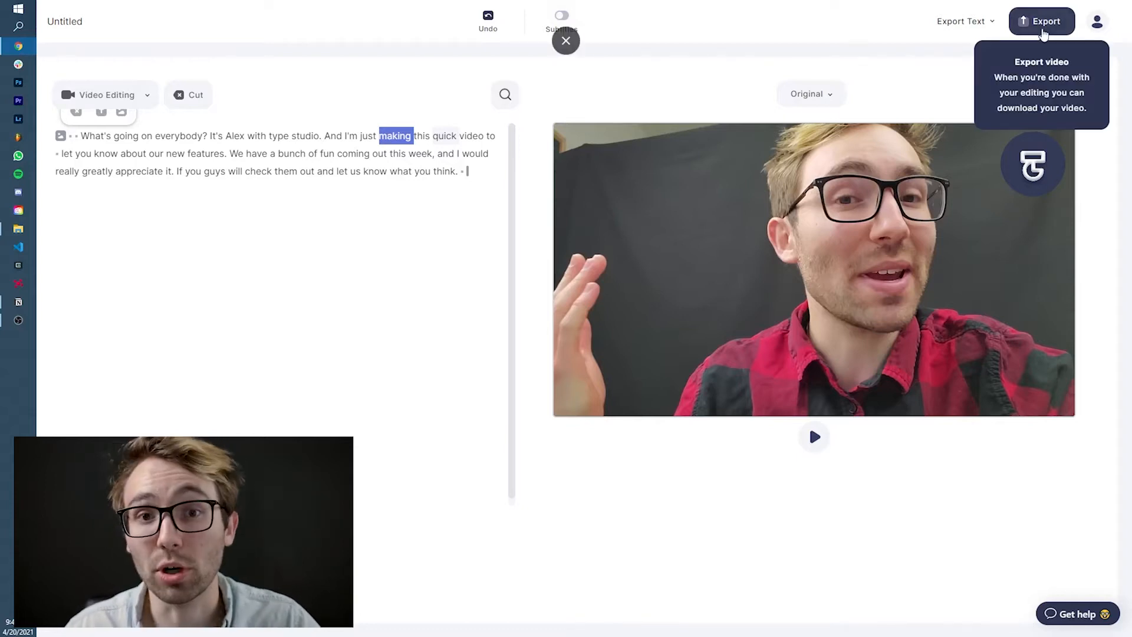
- Export the logo-overlaid video and download the rendered file
{"action": "left_click", "coordinate": [1046, 21]}
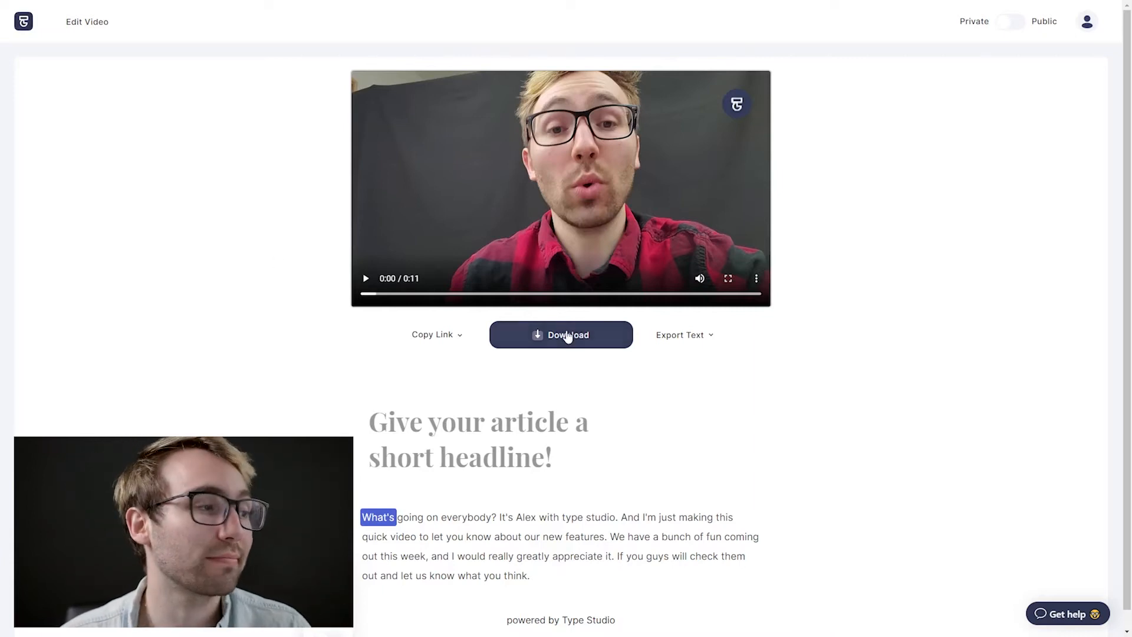
{"action": "left_click", "coordinate": [562, 334]}
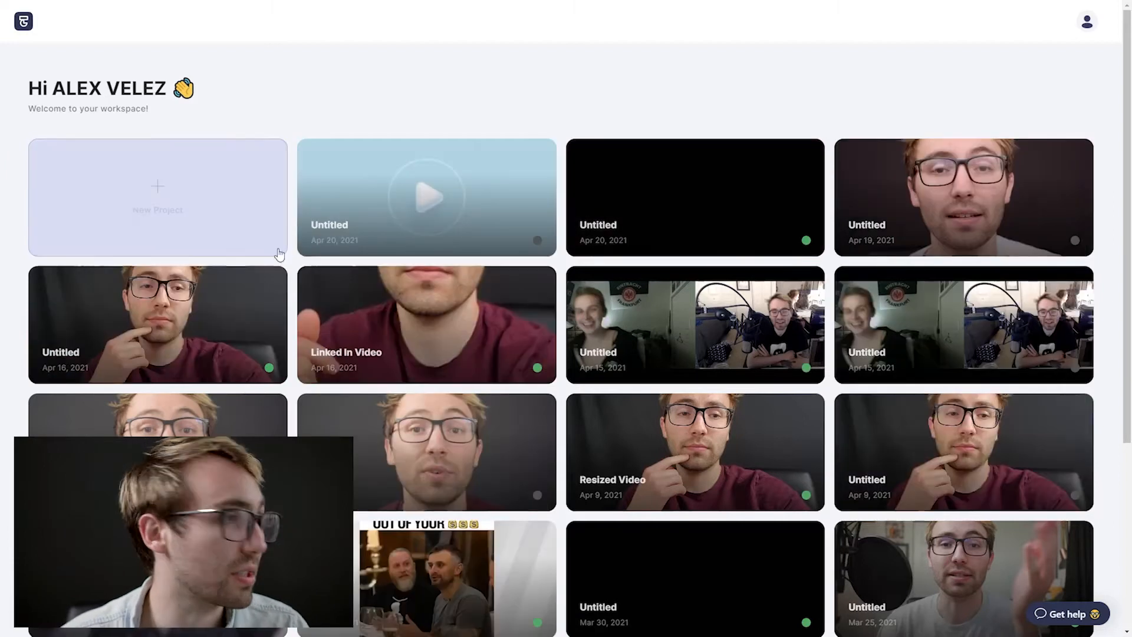
- Create another project and upload the favourite-comments video
{"action": "left_click", "coordinate": [156, 197]}
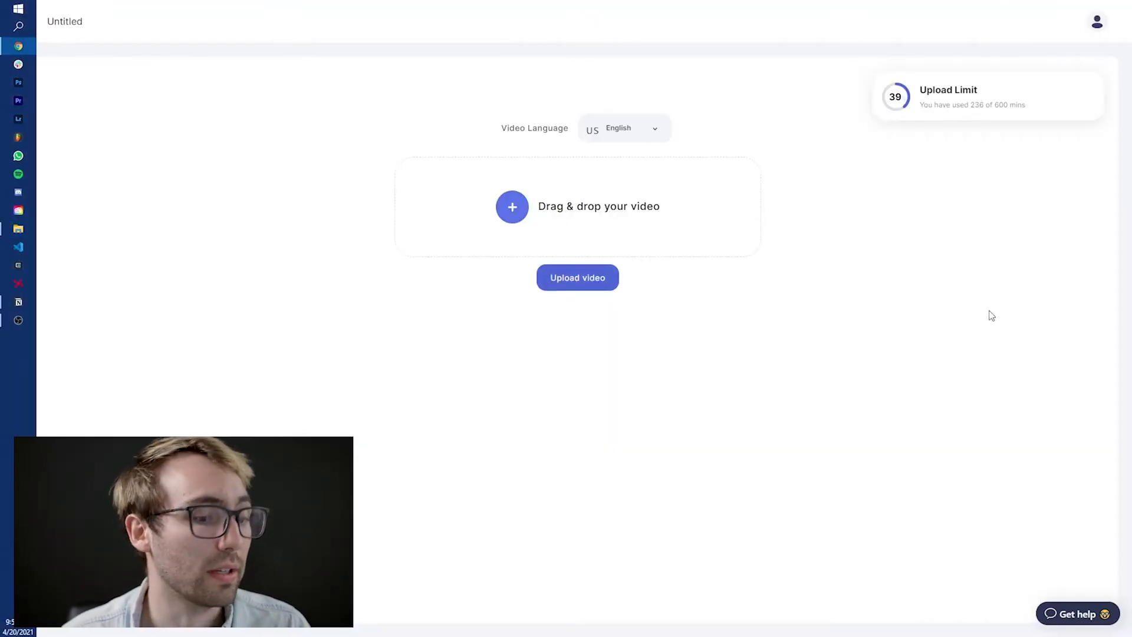
{"action": "left_click", "coordinate": [576, 277]}
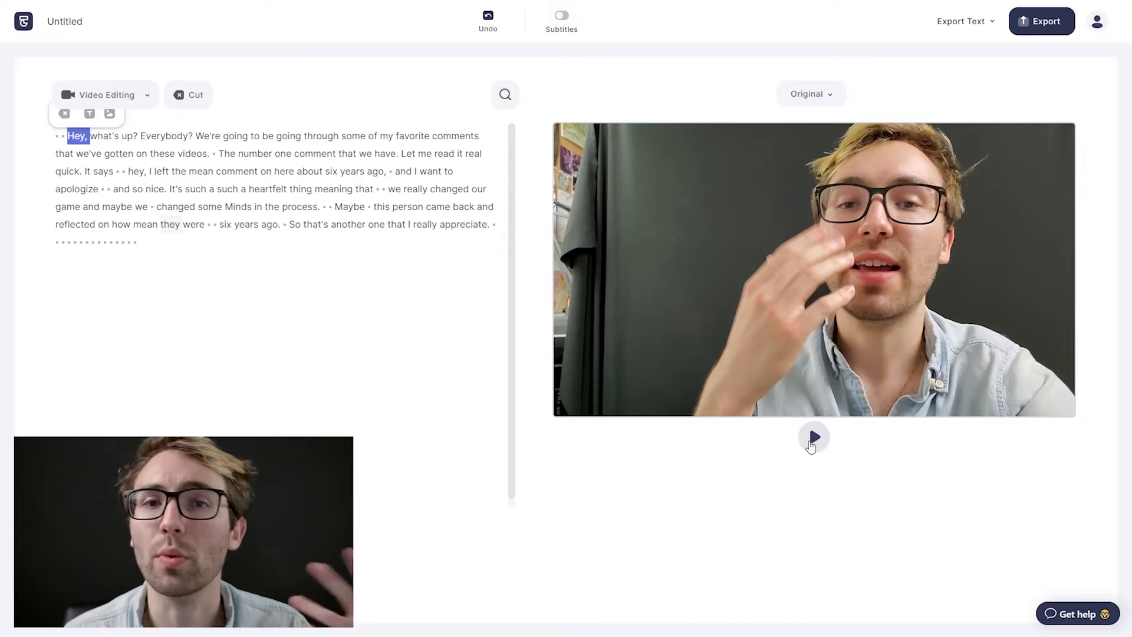
- Play the new clip's preview and pause at the apology part
{"action": "left_click", "coordinate": [814, 437]}
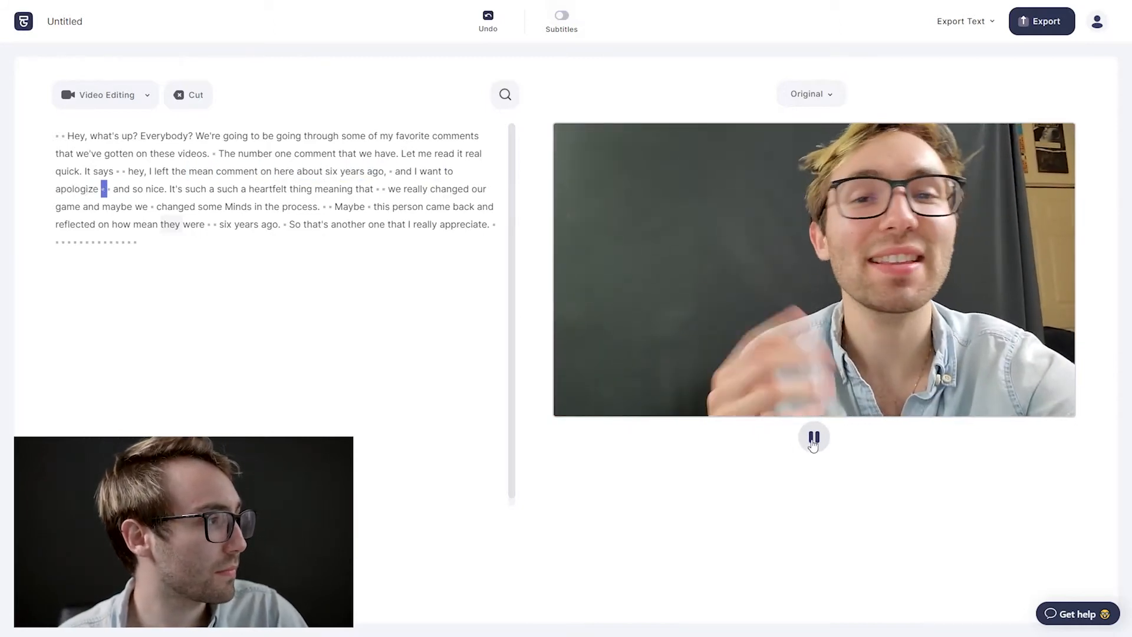
{"action": "left_click", "coordinate": [814, 436]}
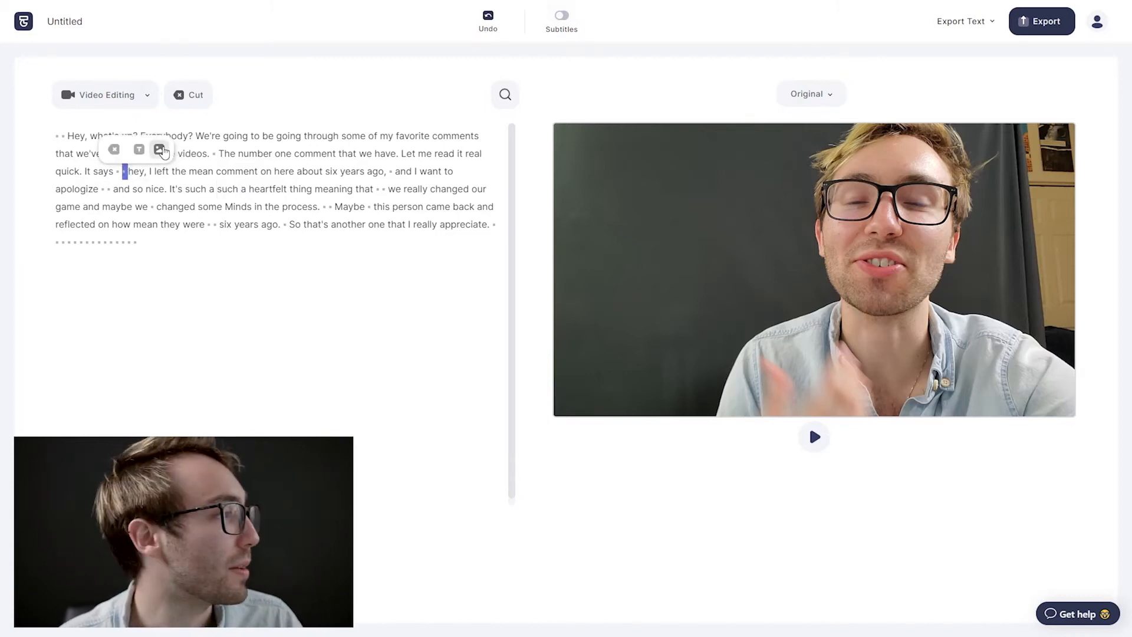
- Overlay the apology-comment screenshot where the comment is quoted, placed at the lower left
{"action": "left_click", "coordinate": [159, 150]}
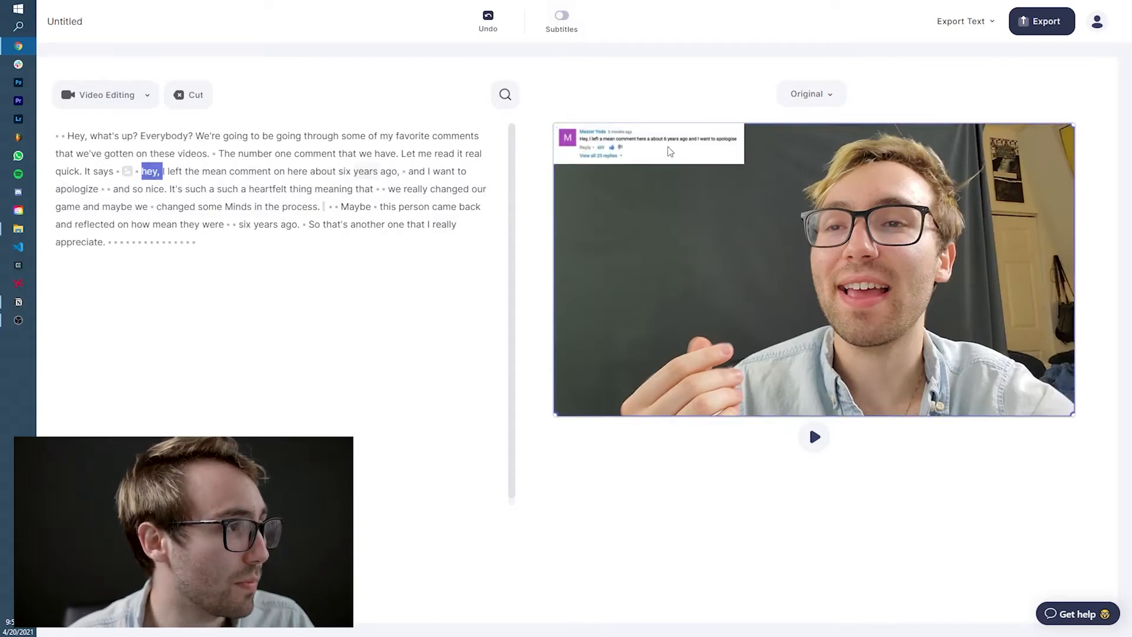
{"action": "left_click", "coordinate": [647, 144]}
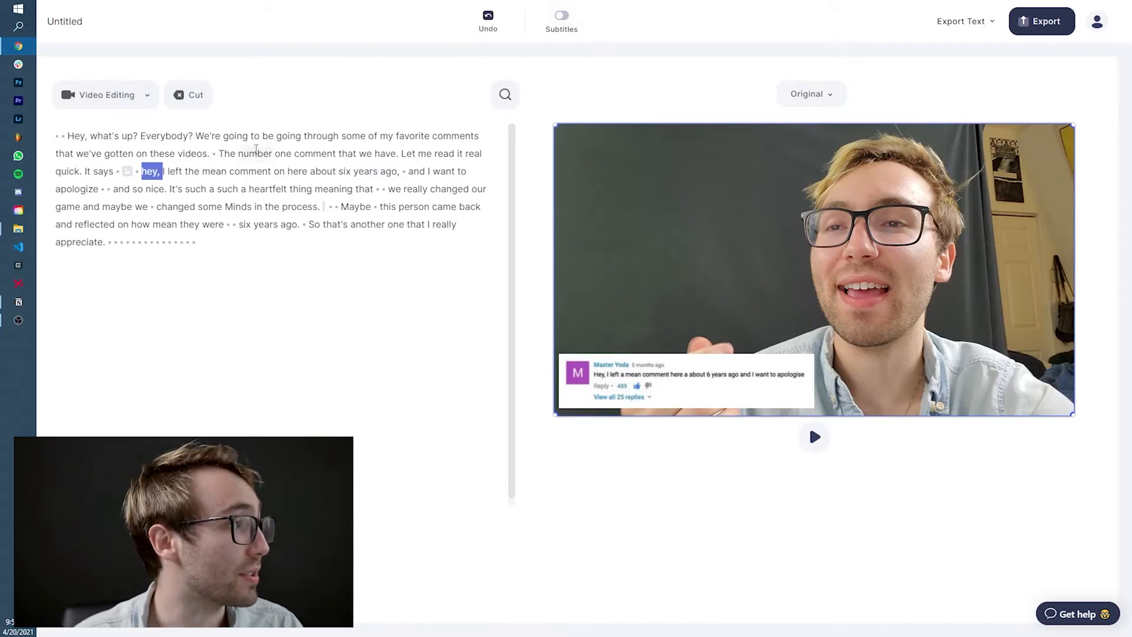
{"action": "left_click", "coordinate": [814, 436]}
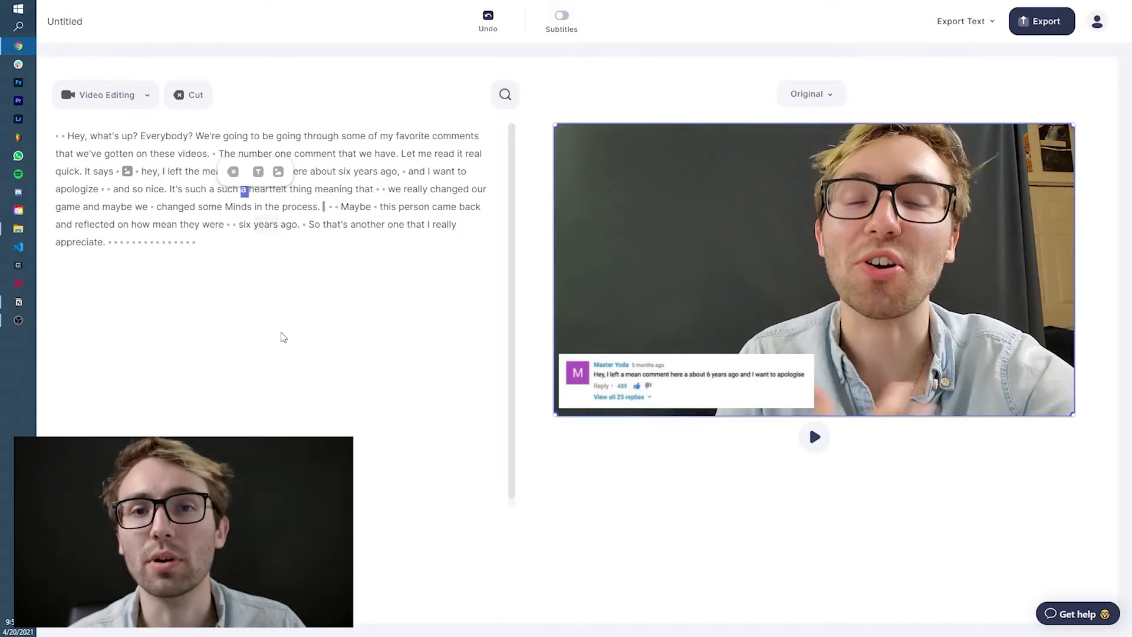
- Turn on static subtitles in the subtitle settings and preview them
{"action": "left_click", "coordinate": [684, 381]}
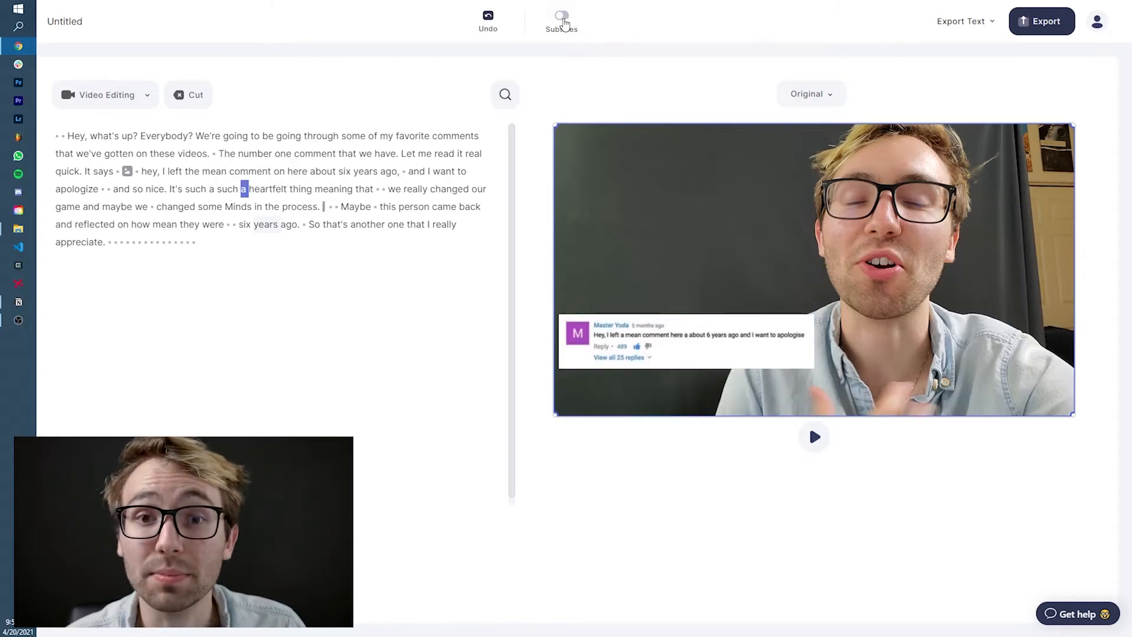
{"action": "left_click", "coordinate": [561, 15]}
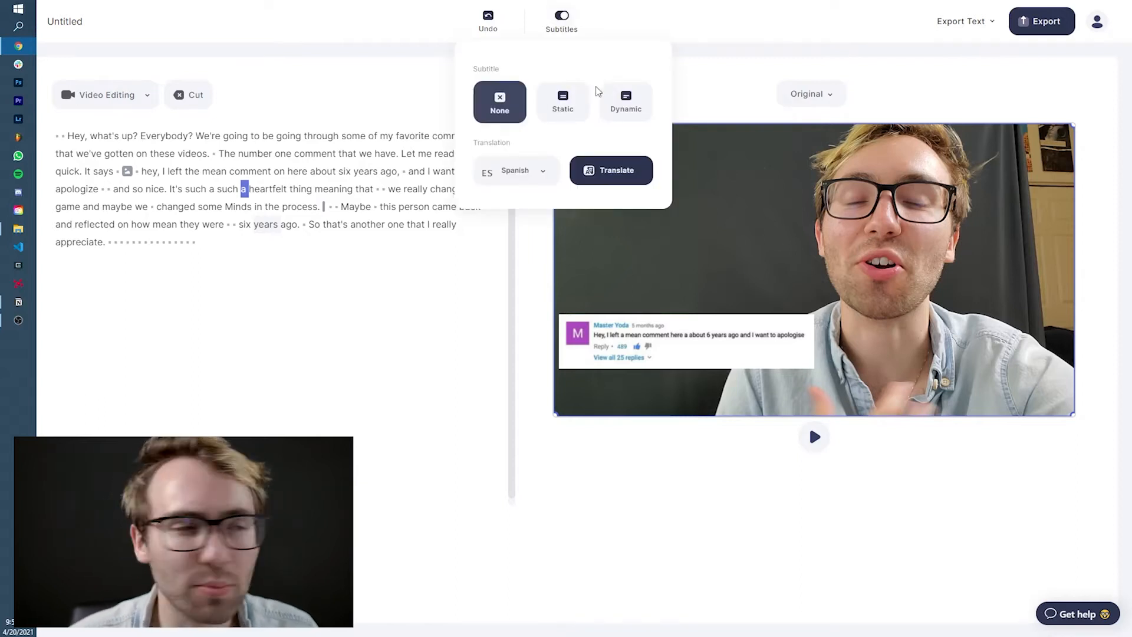
{"action": "left_click", "coordinate": [562, 101]}
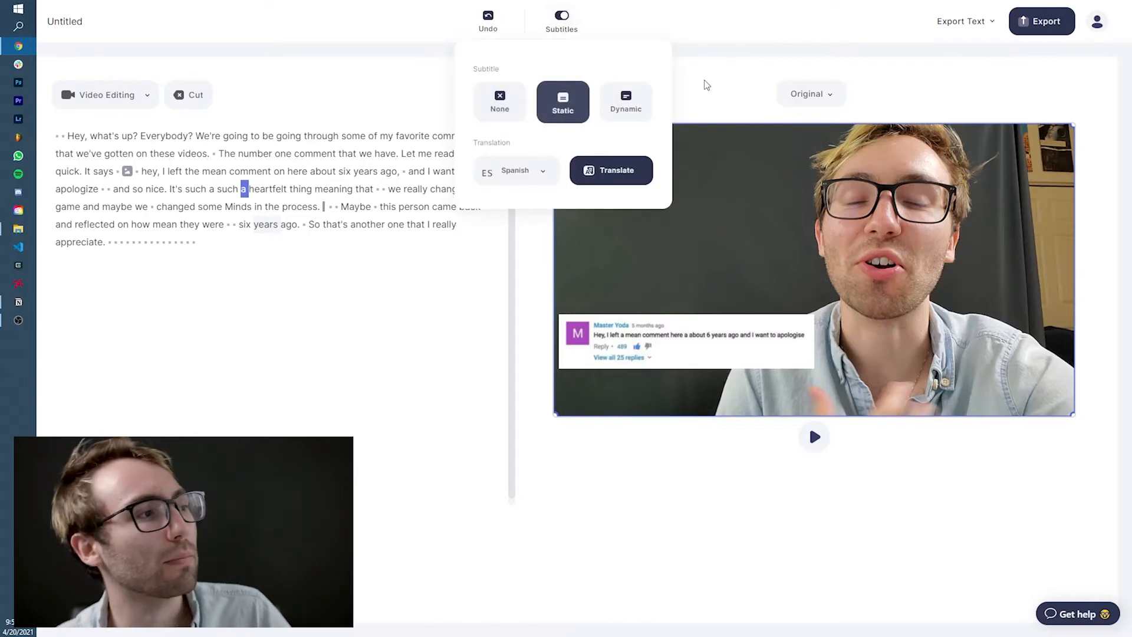
{"action": "left_click", "coordinate": [814, 437]}
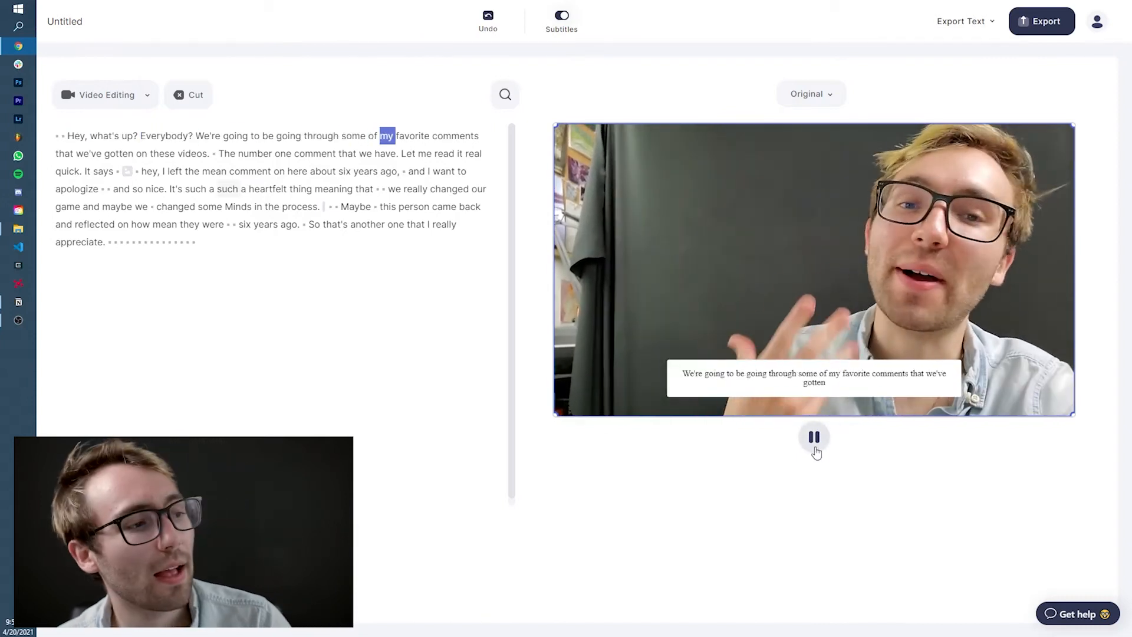
{"action": "left_click", "coordinate": [814, 436]}
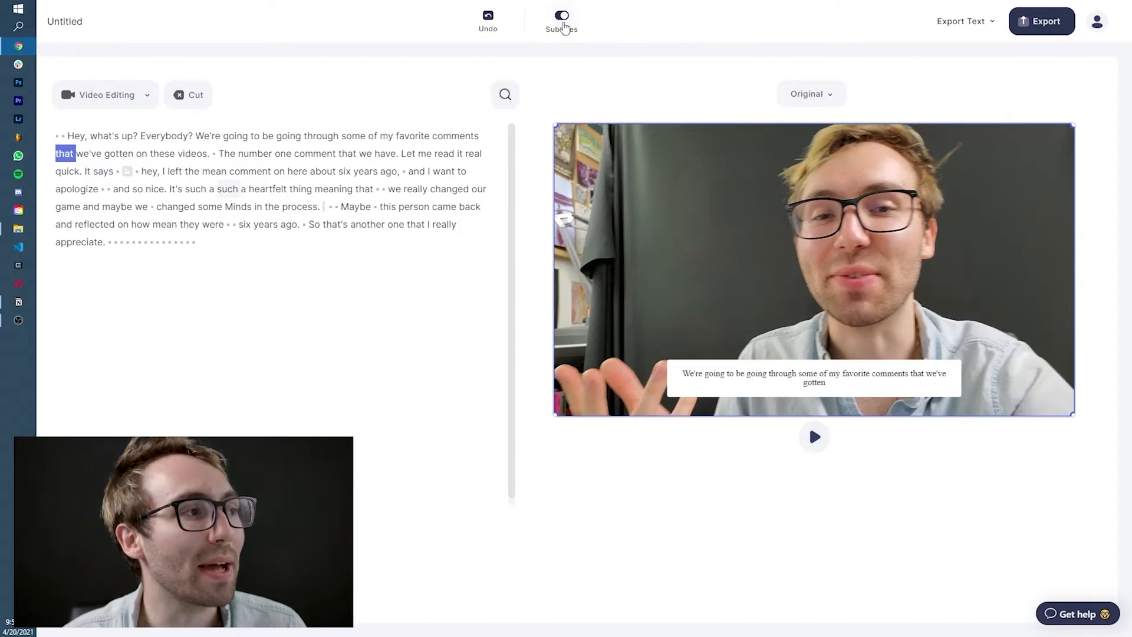
- Restyle the subtitles with a red-on-light colour swatch and a different font
{"action": "left_click", "coordinate": [561, 16]}
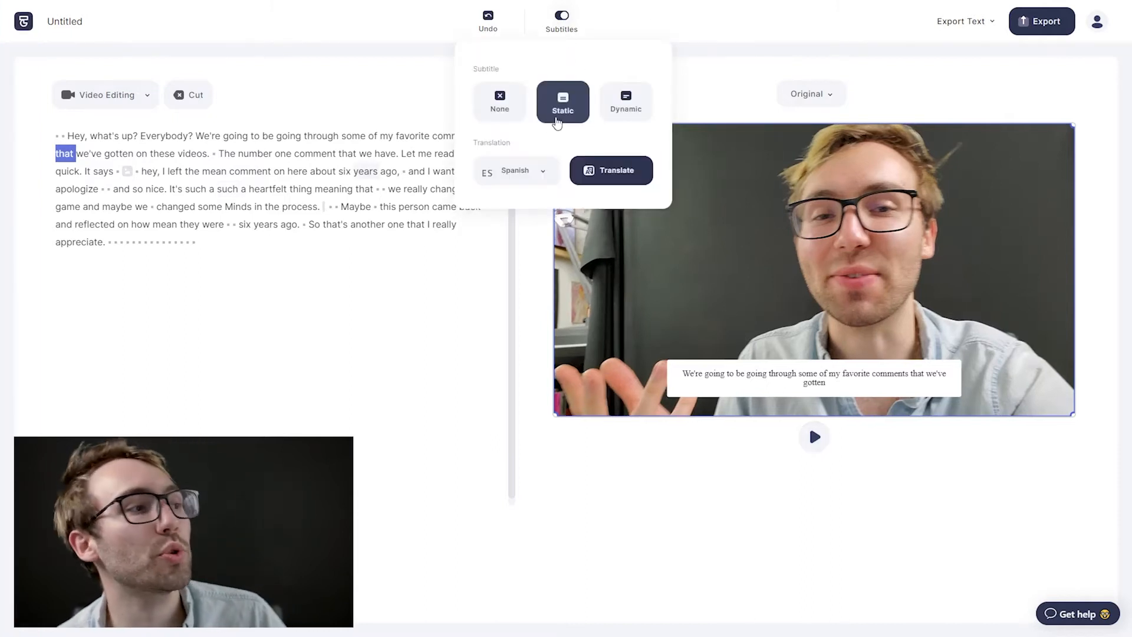
{"action": "left_click", "coordinate": [561, 15]}
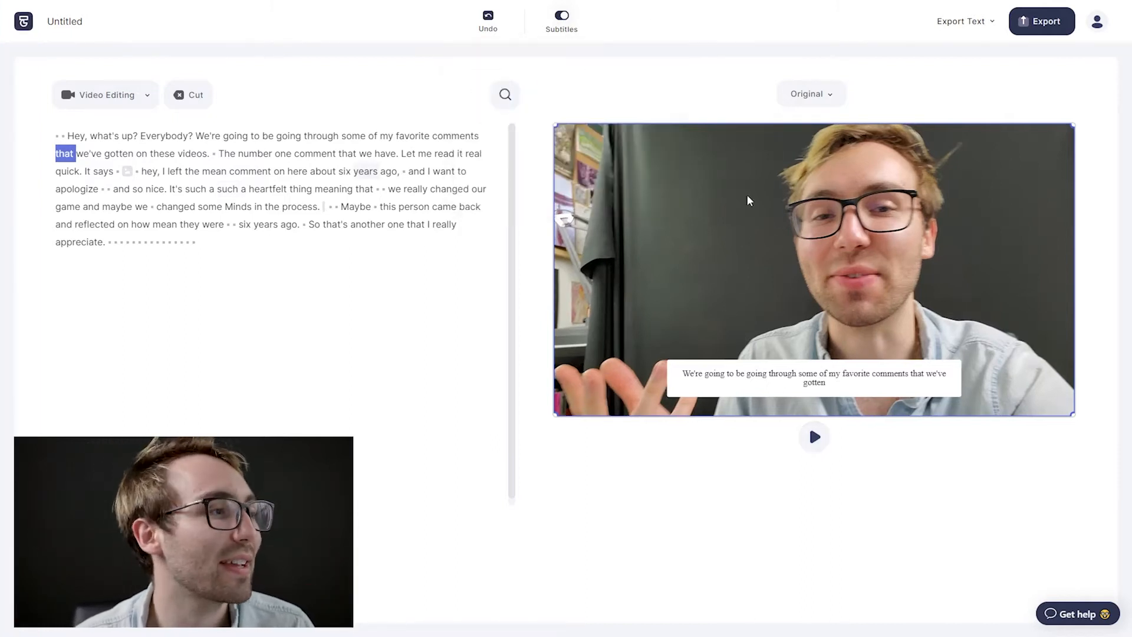
{"action": "left_click", "coordinate": [813, 378]}
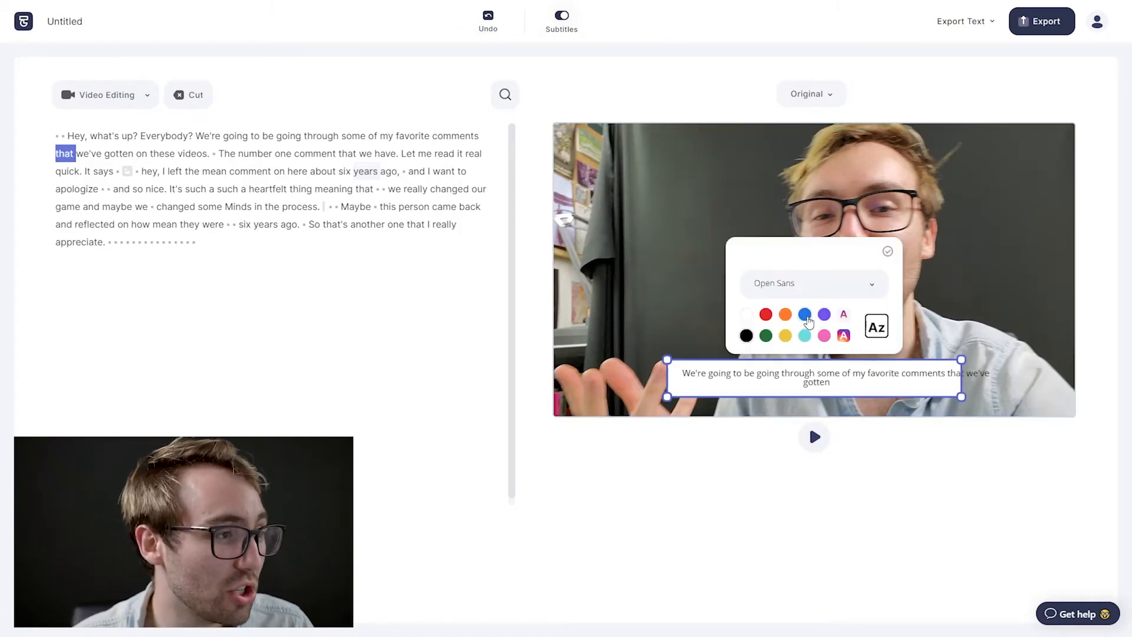
{"action": "left_click", "coordinate": [812, 283]}
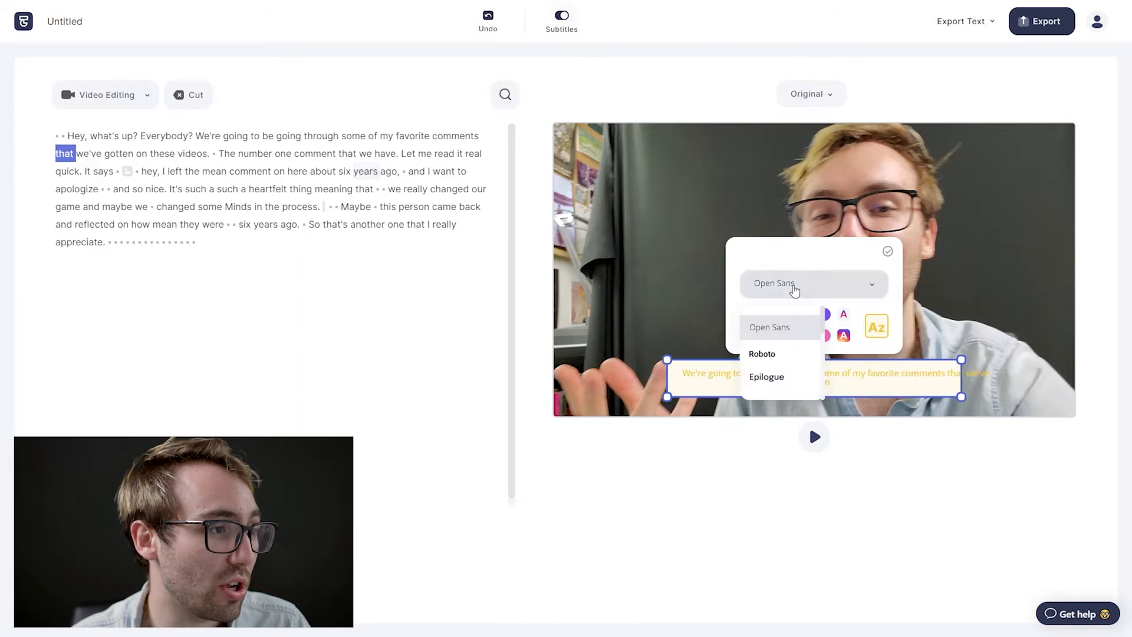
{"action": "left_click", "coordinate": [767, 376]}
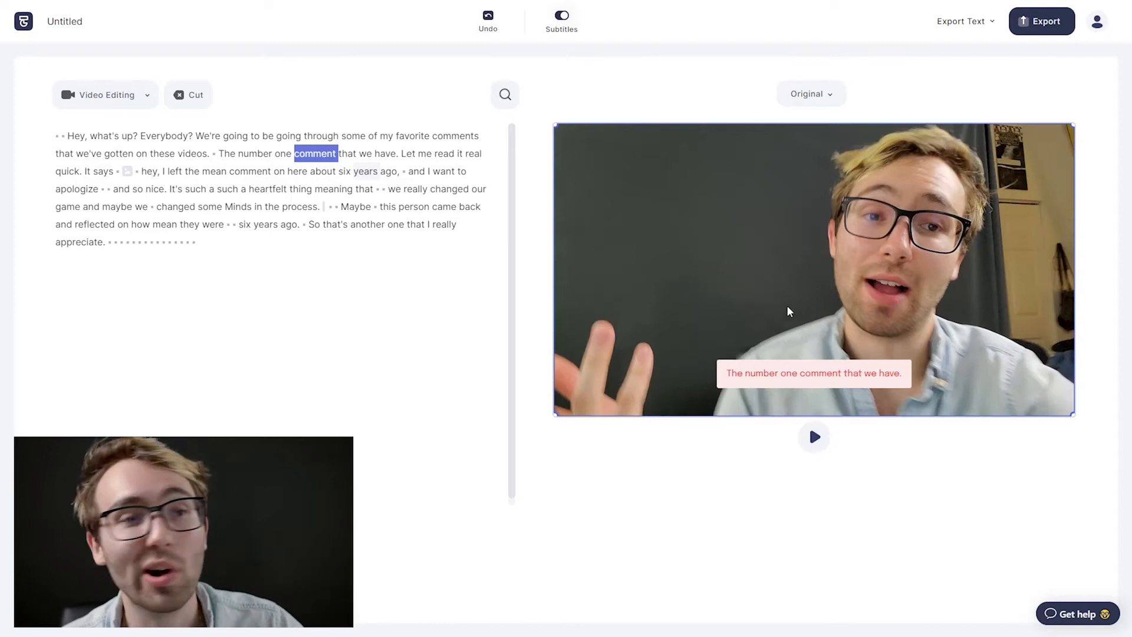
{"action": "mouse_move", "coordinate": [1041, 21]}
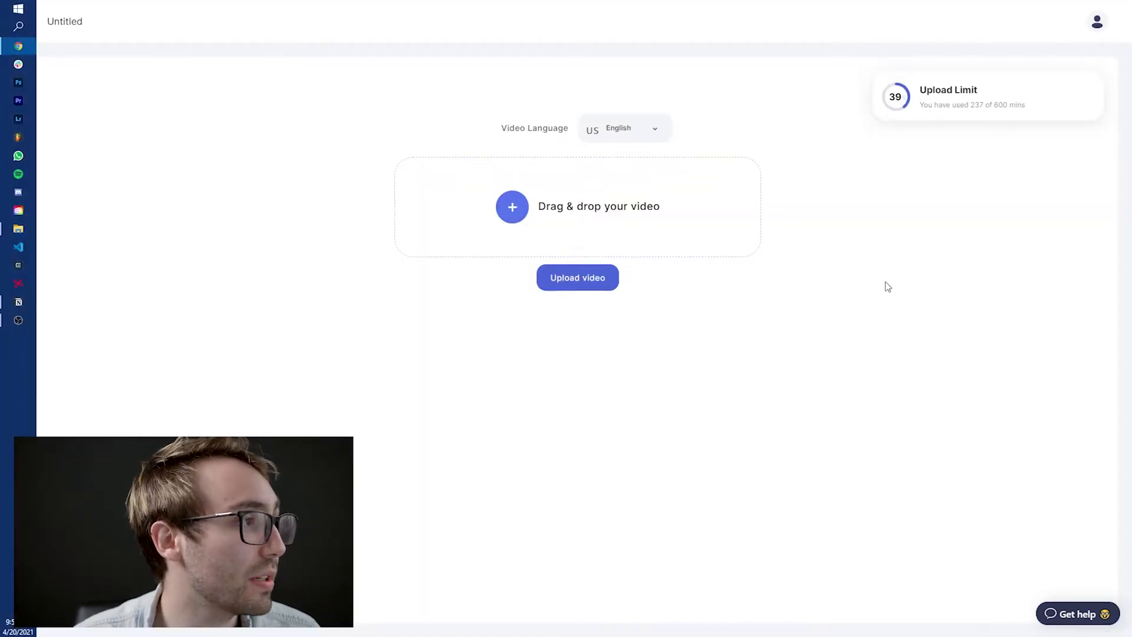
- Upload the science-tip video into a new project
{"action": "left_click", "coordinate": [576, 277]}
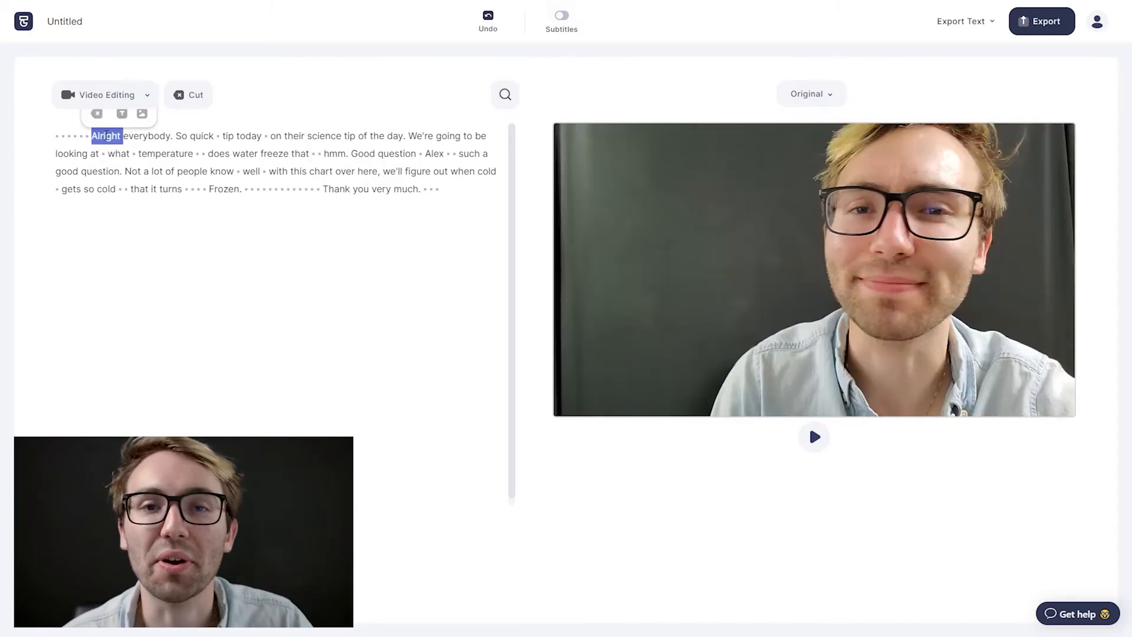
{"action": "left_click", "coordinate": [813, 436]}
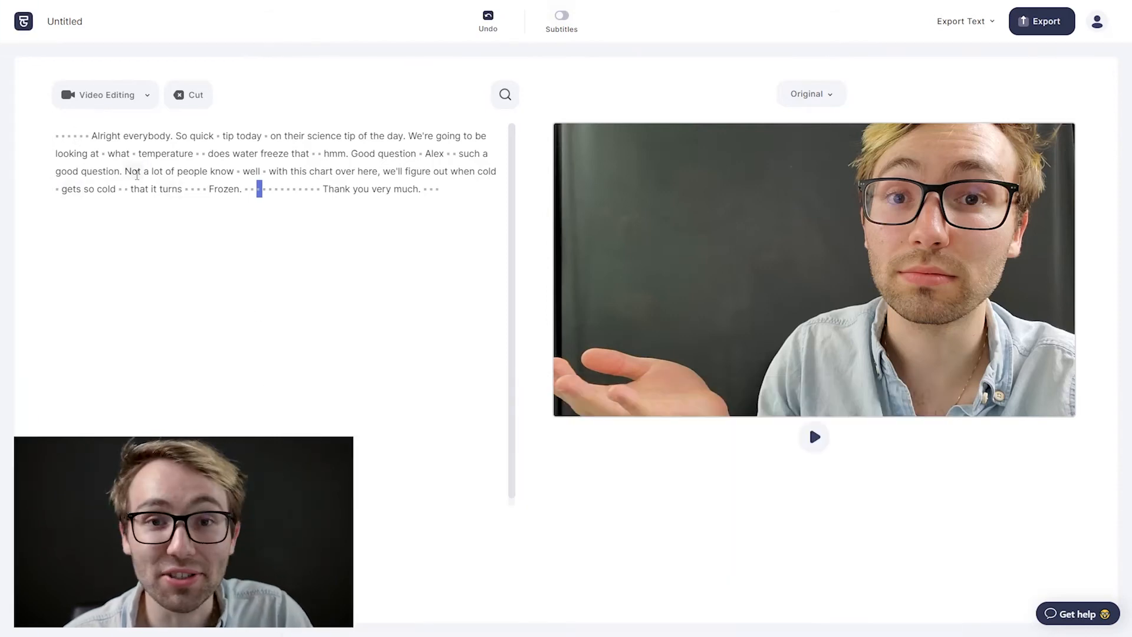
- Insert the phase-diagram chart image and anchor it at the word 'chart'
{"action": "double_click", "coordinate": [250, 171]}
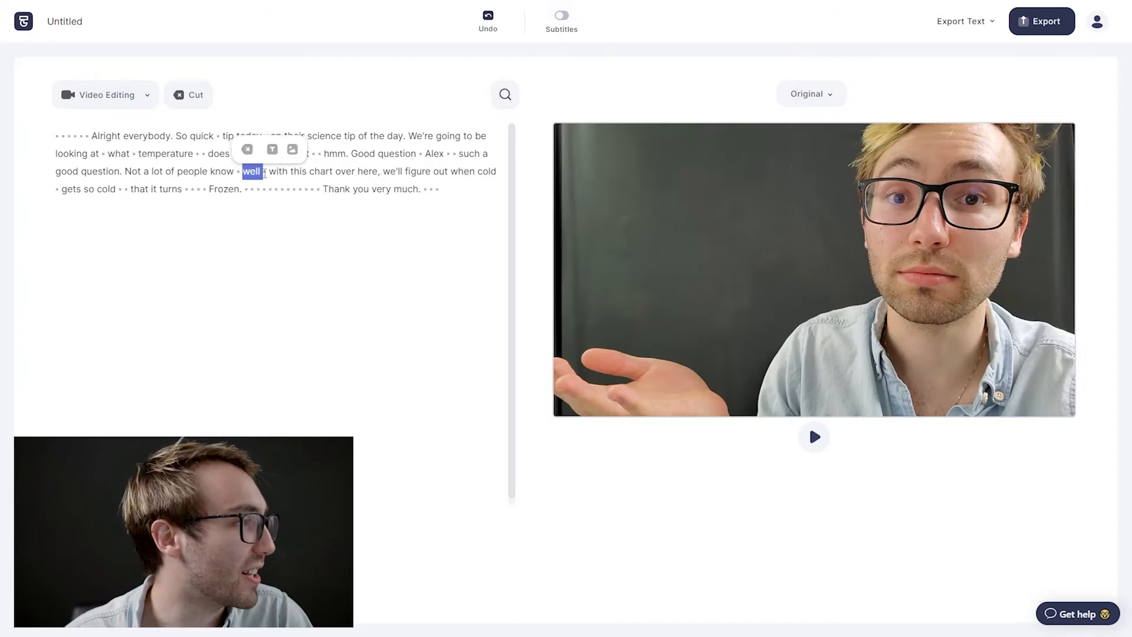
{"action": "left_click", "coordinate": [293, 149]}
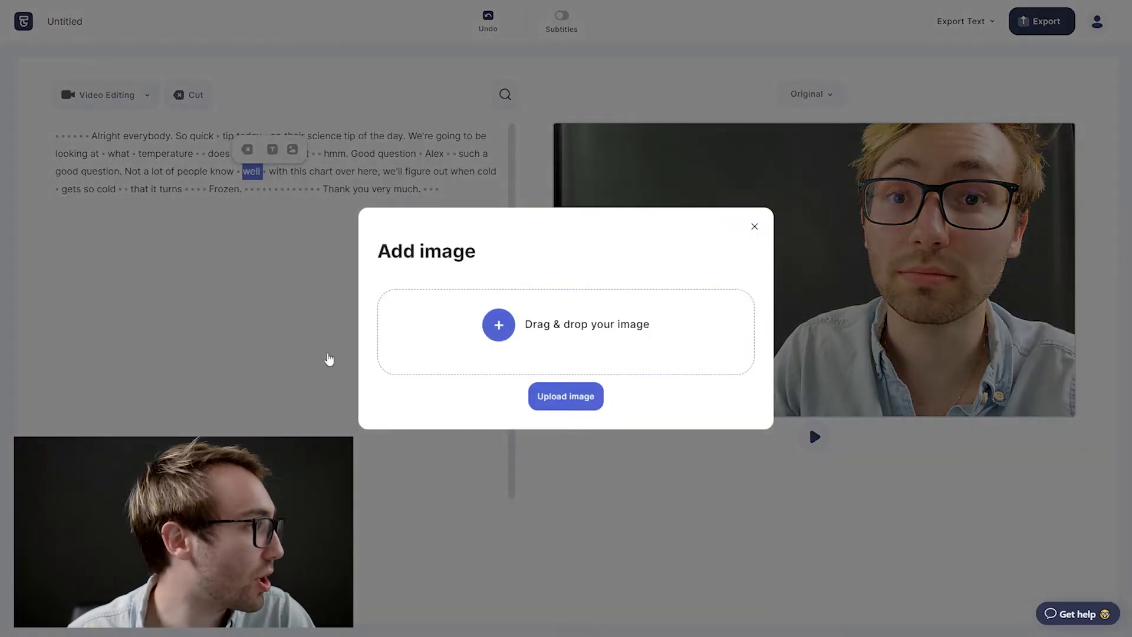
{"action": "left_click", "coordinate": [565, 396]}
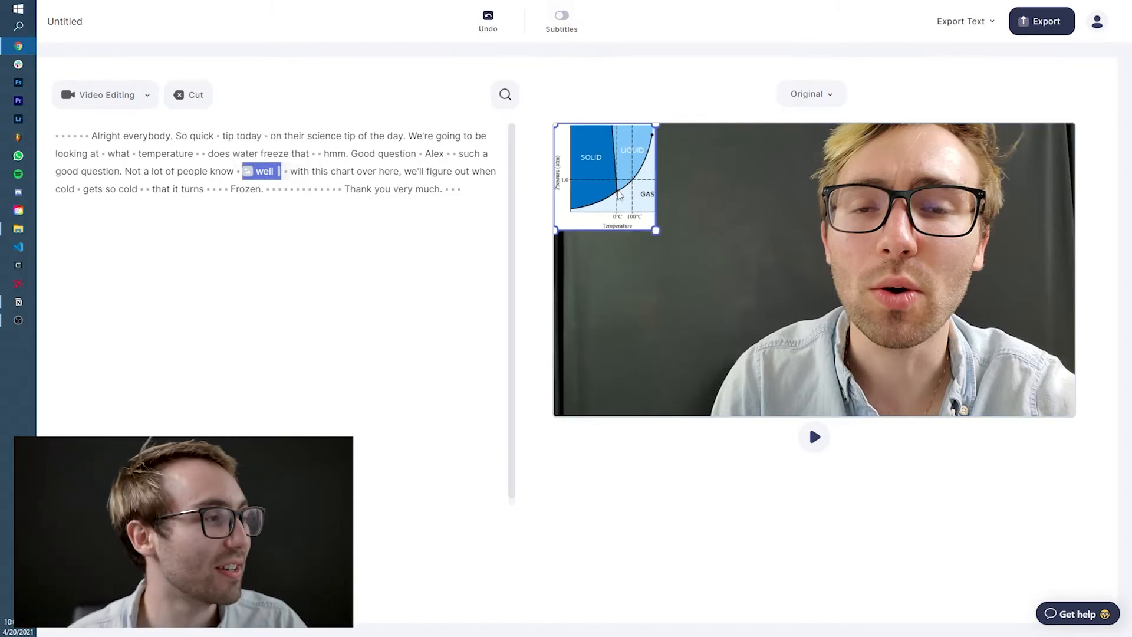
{"action": "left_click_drag", "start_coordinate": [607, 176], "coordinate": [666, 269]}
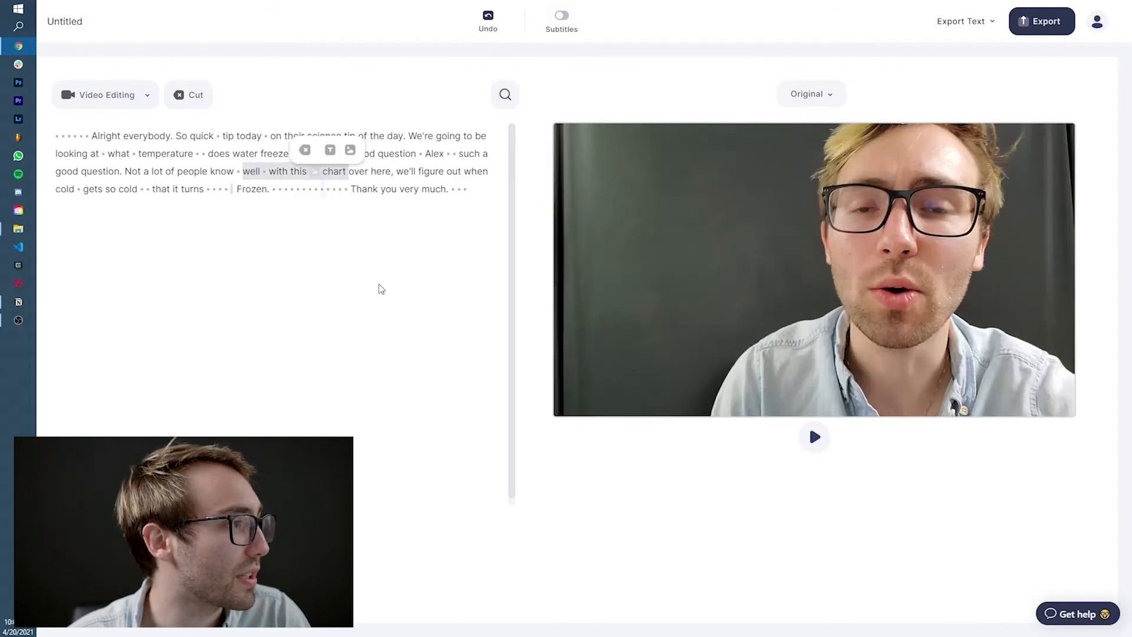
- Adjust the chart in the preview and play back to check it, stopping near 'Frozen'
{"action": "left_click", "coordinate": [813, 436]}
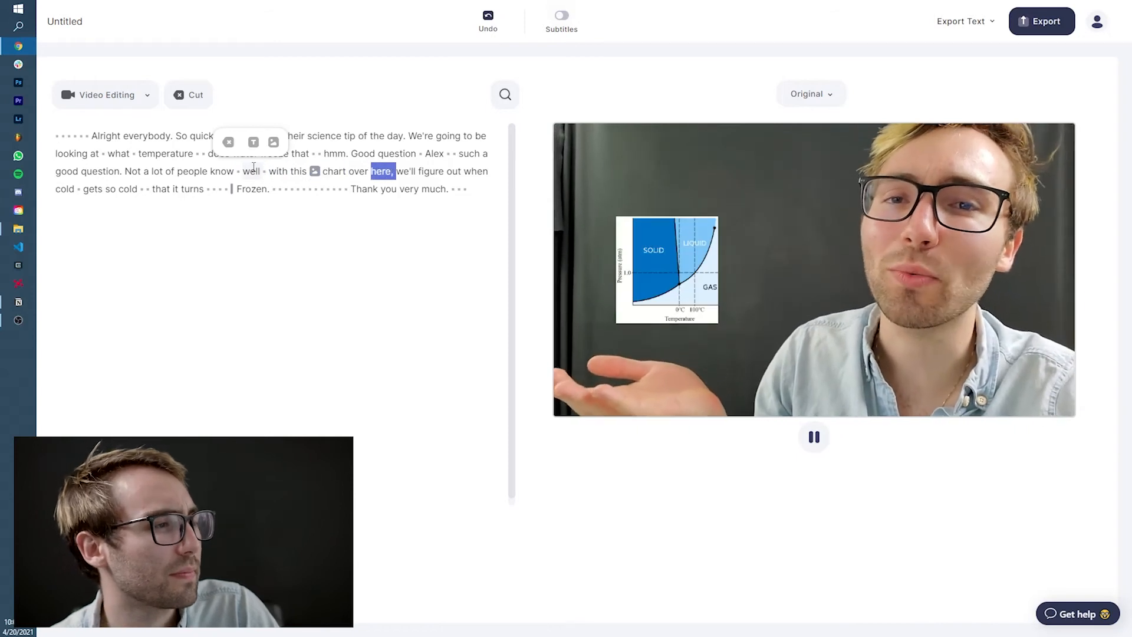
{"action": "left_click", "coordinate": [813, 437]}
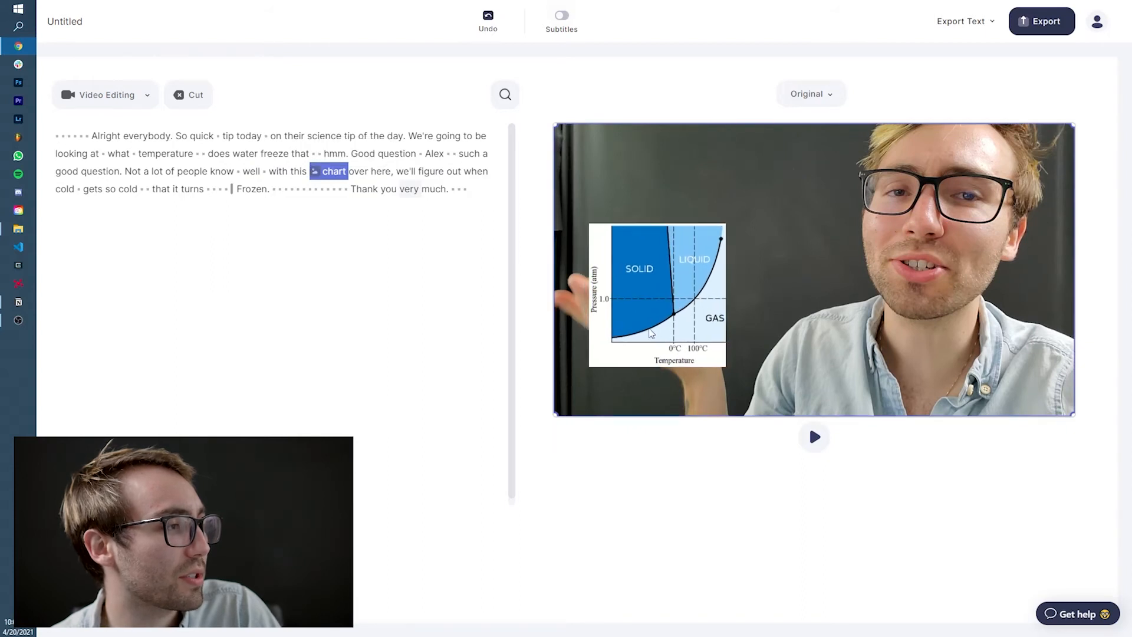
{"action": "left_click", "coordinate": [814, 436]}
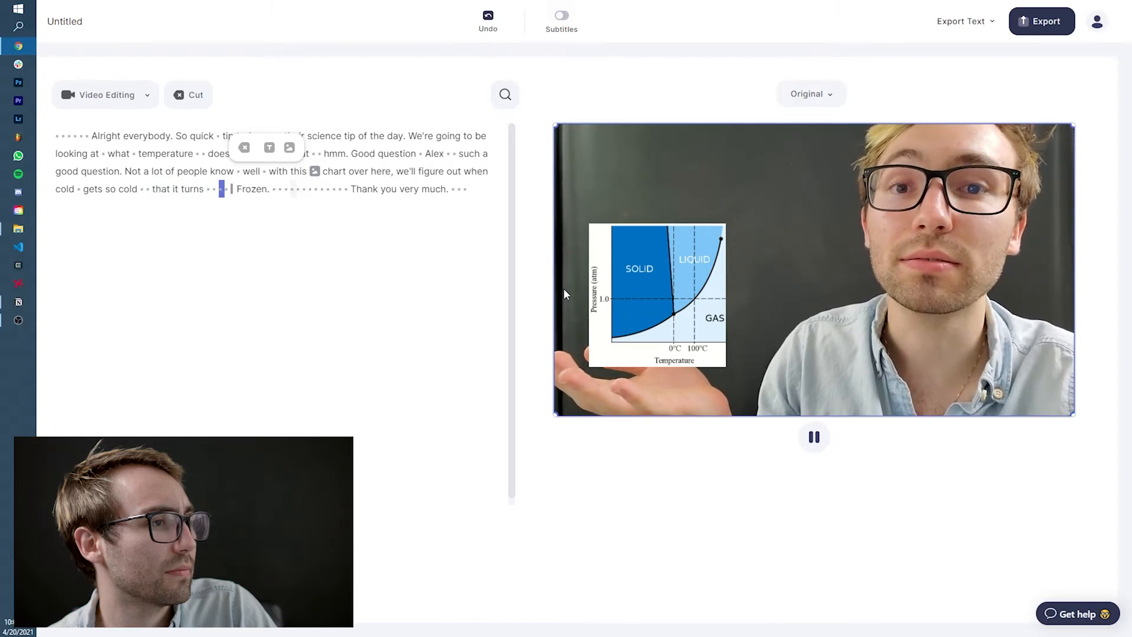
{"action": "left_click", "coordinate": [813, 436]}
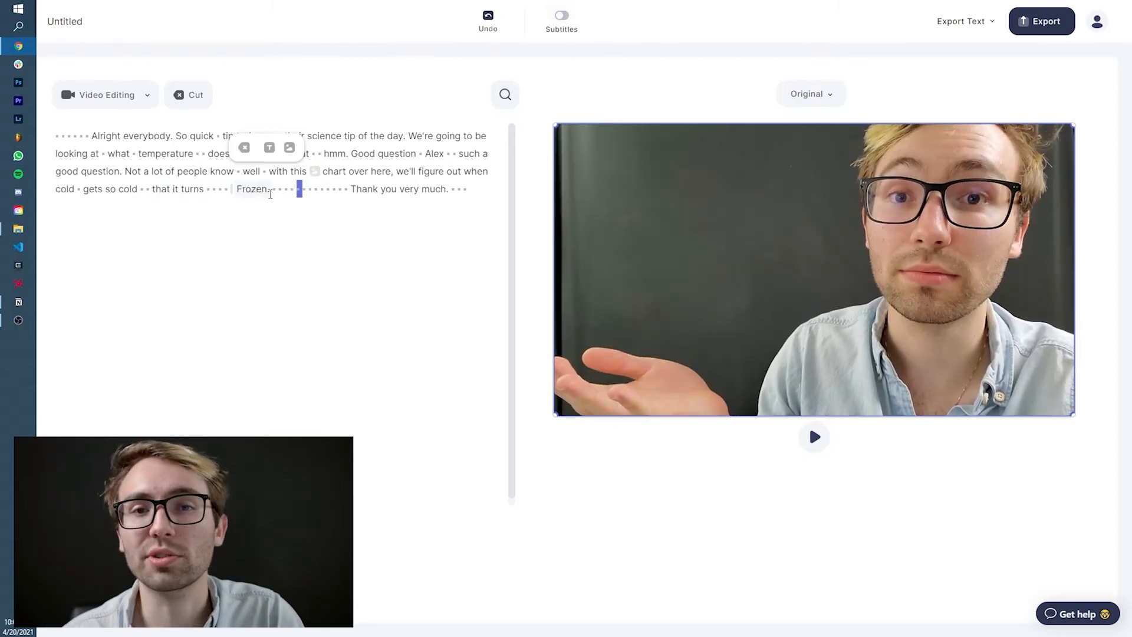
- Insert the Frozen poster at 'Frozen.' and place it above the speaker's open hand
{"action": "left_click", "coordinate": [289, 147]}
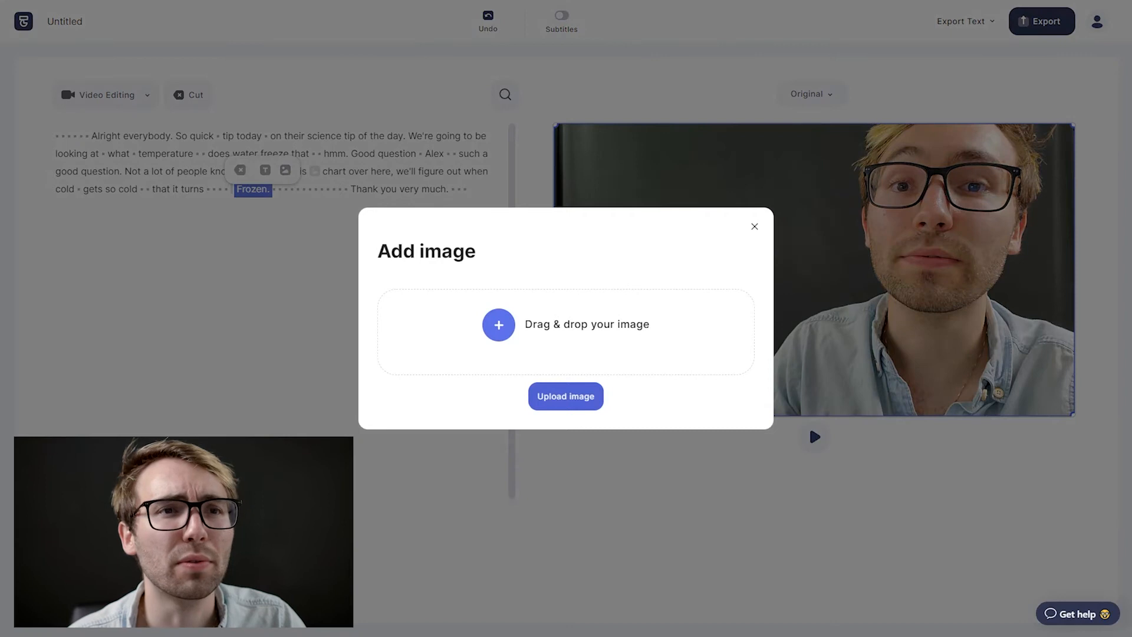
{"action": "left_click", "coordinate": [565, 396]}
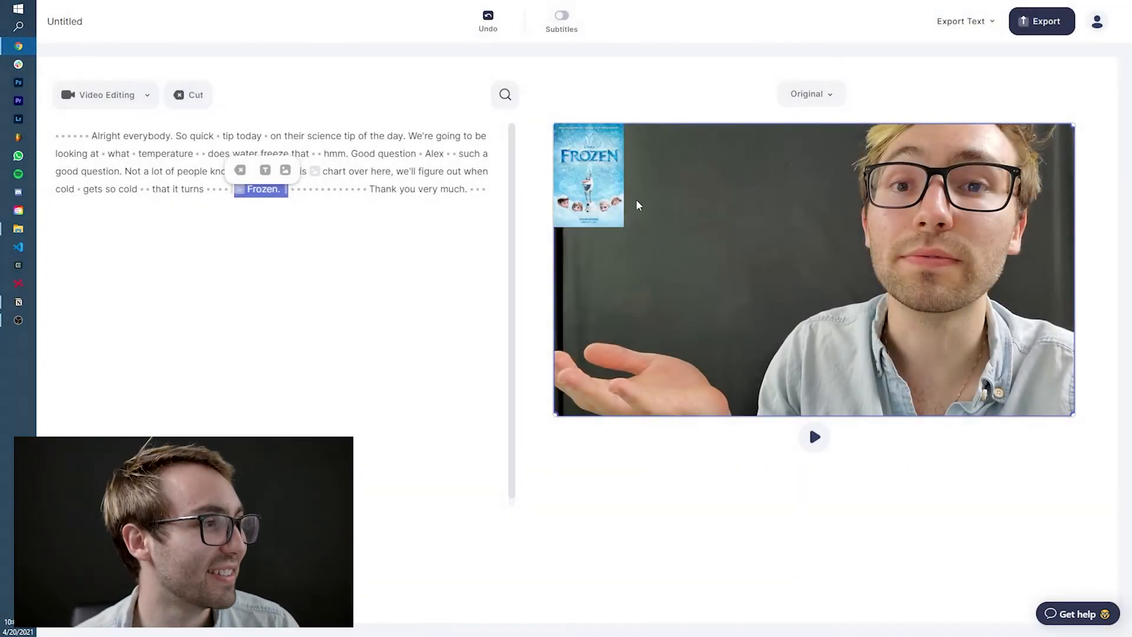
{"action": "left_click_drag", "start_coordinate": [588, 173], "coordinate": [634, 329]}
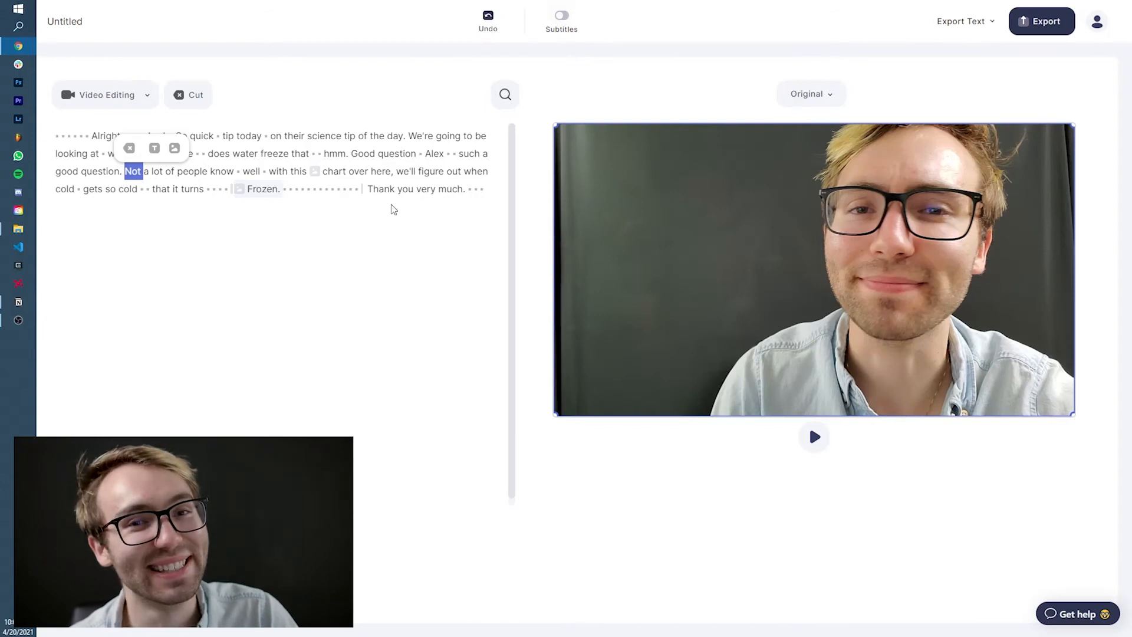
- Play back from 'Not a lot of people' to confirm the poster appears
{"action": "left_click", "coordinate": [814, 436]}
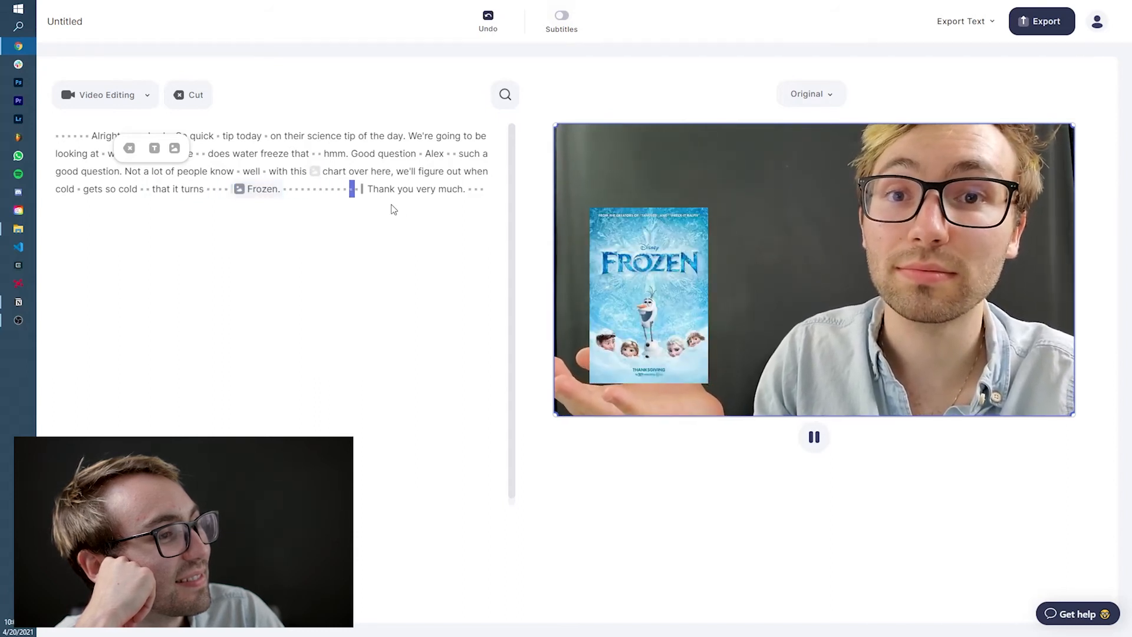
{"action": "left_click", "coordinate": [814, 436]}
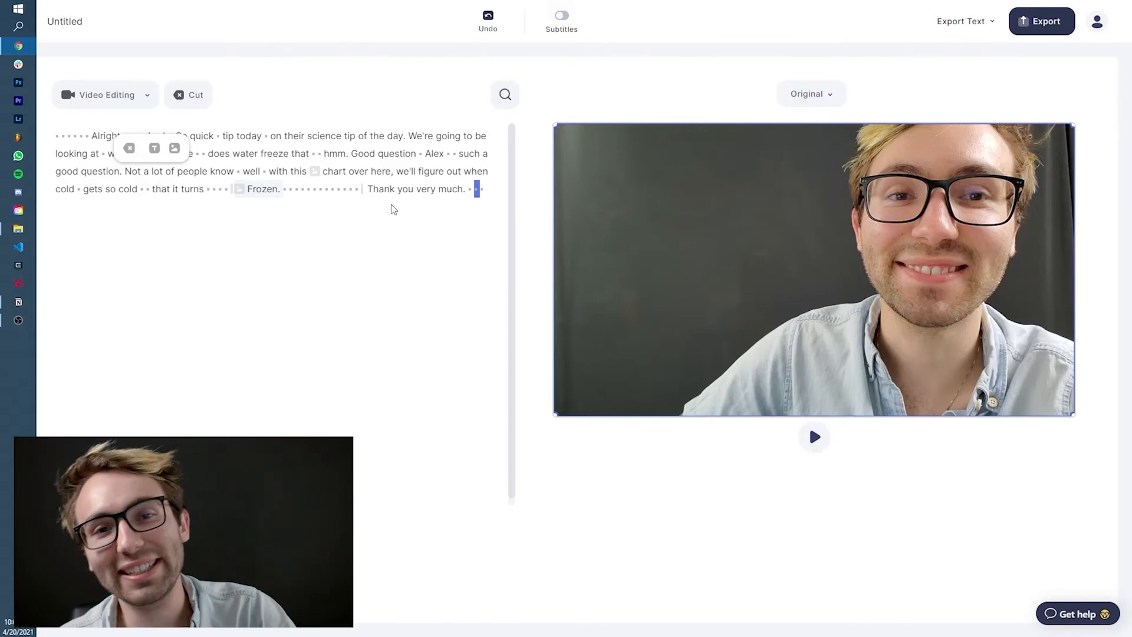
- Switch Subtitles on and insert a text box at the word 'Frozen.'
{"action": "left_click", "coordinate": [561, 14]}
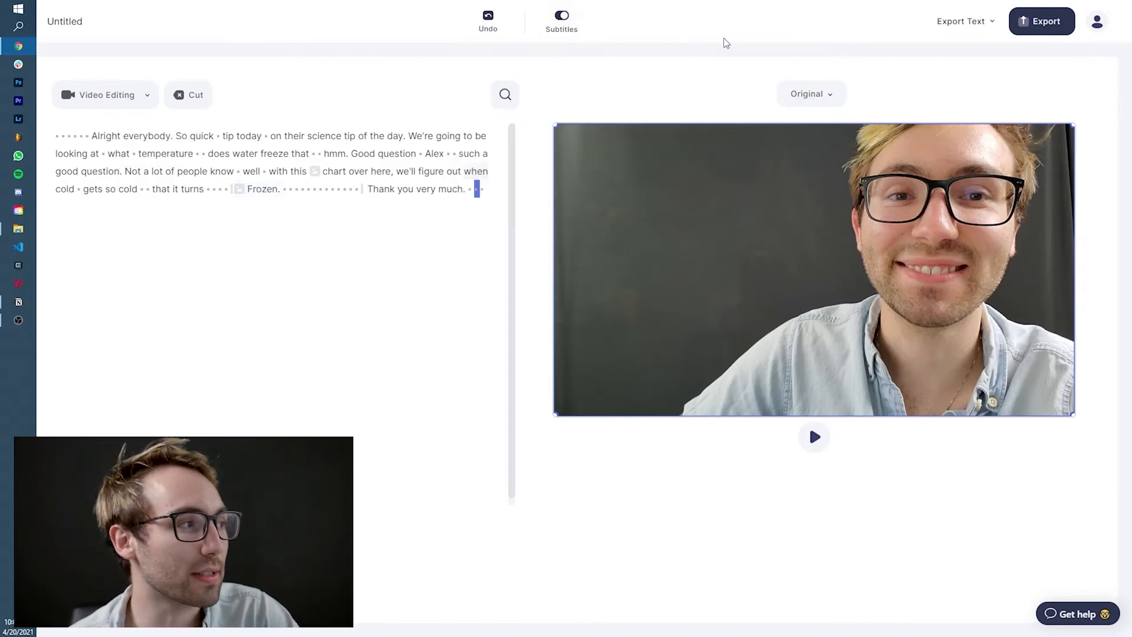
{"action": "left_click", "coordinate": [814, 436]}
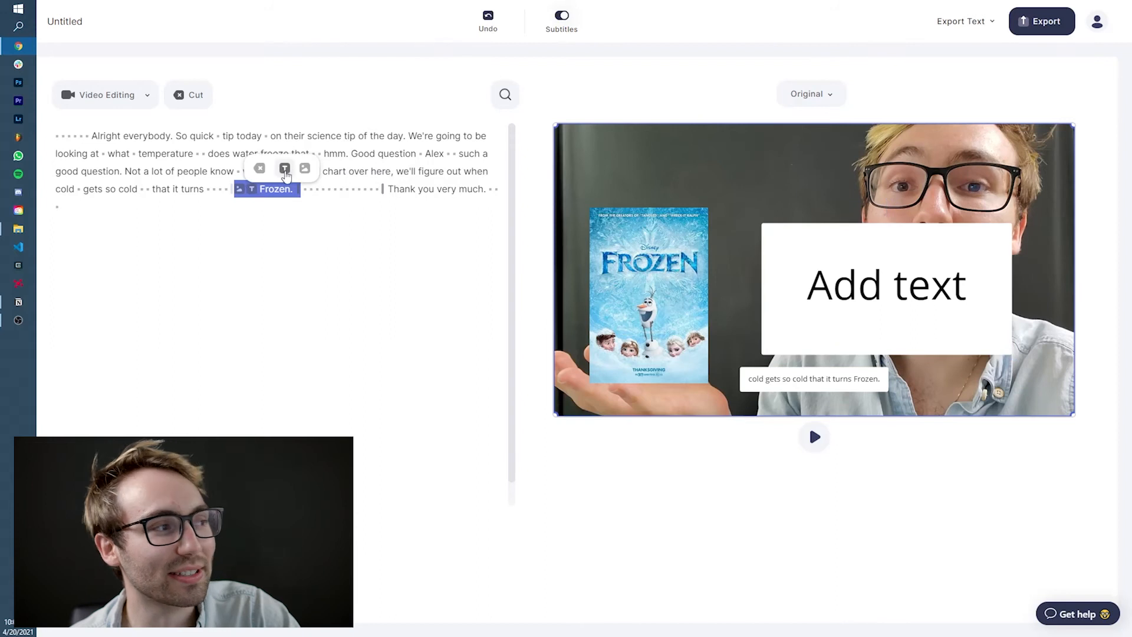
- Reword the overlay to 'Get it? Frozen...', recolour it from a swatch, and play the ending to check
{"action": "left_click", "coordinate": [886, 284]}
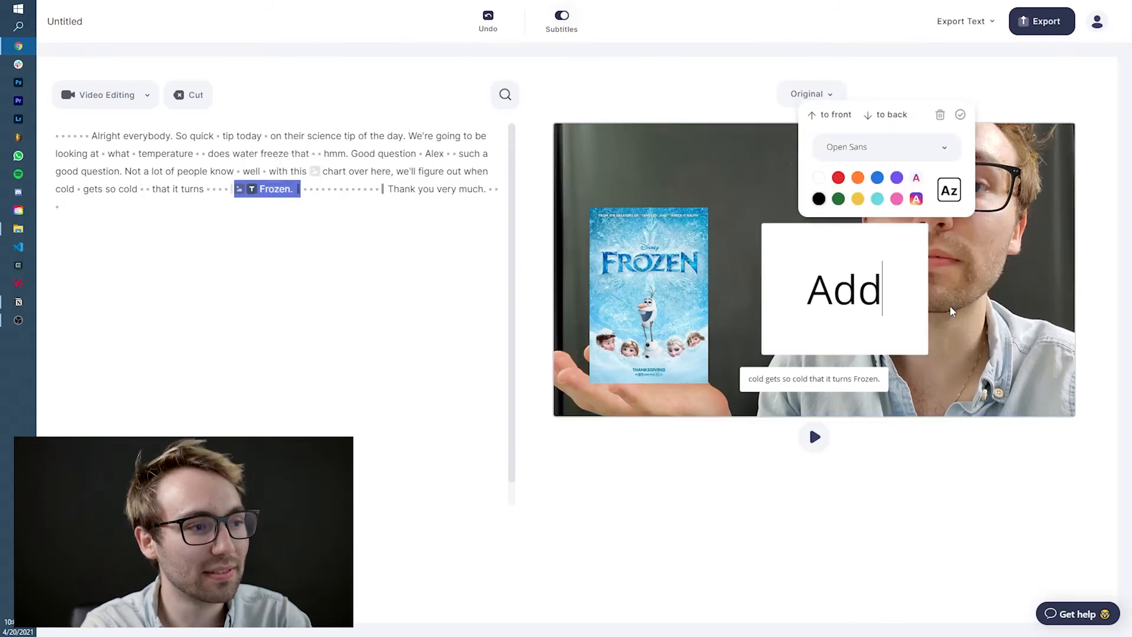
{"action": "type", "text": "Get"}
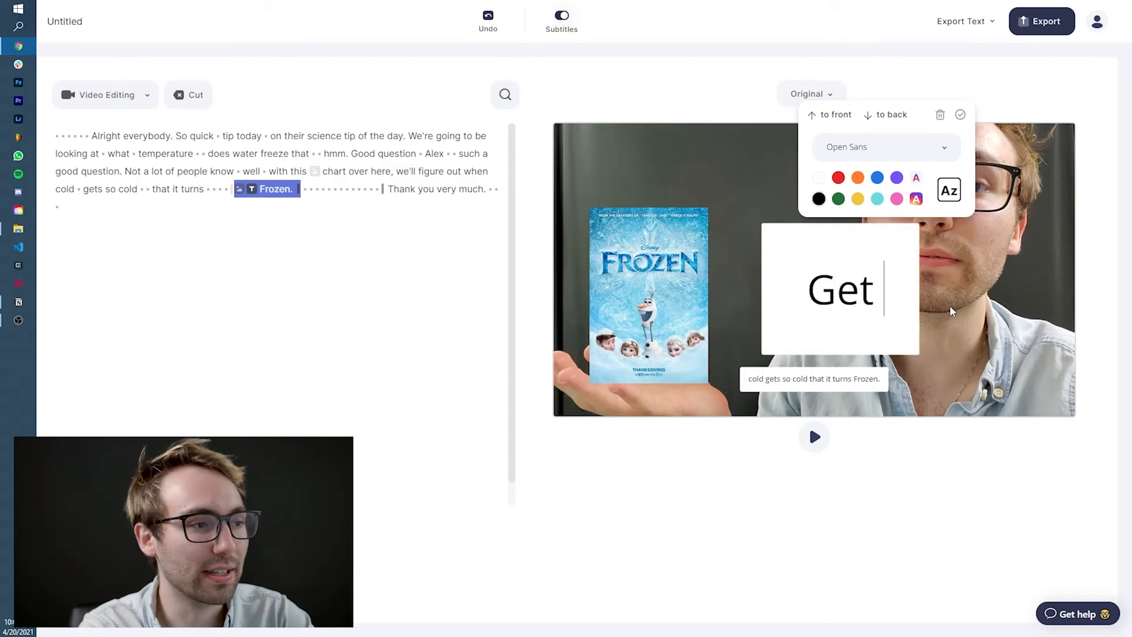
{"action": "type", "text": "it? Frozen..."}
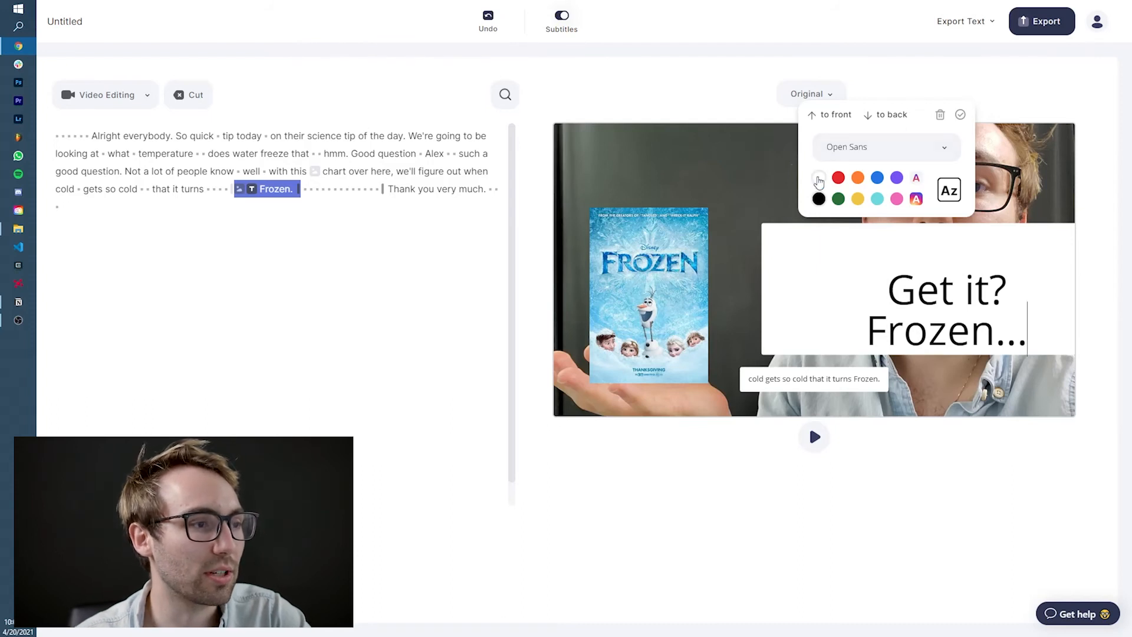
{"action": "left_click", "coordinate": [819, 178]}
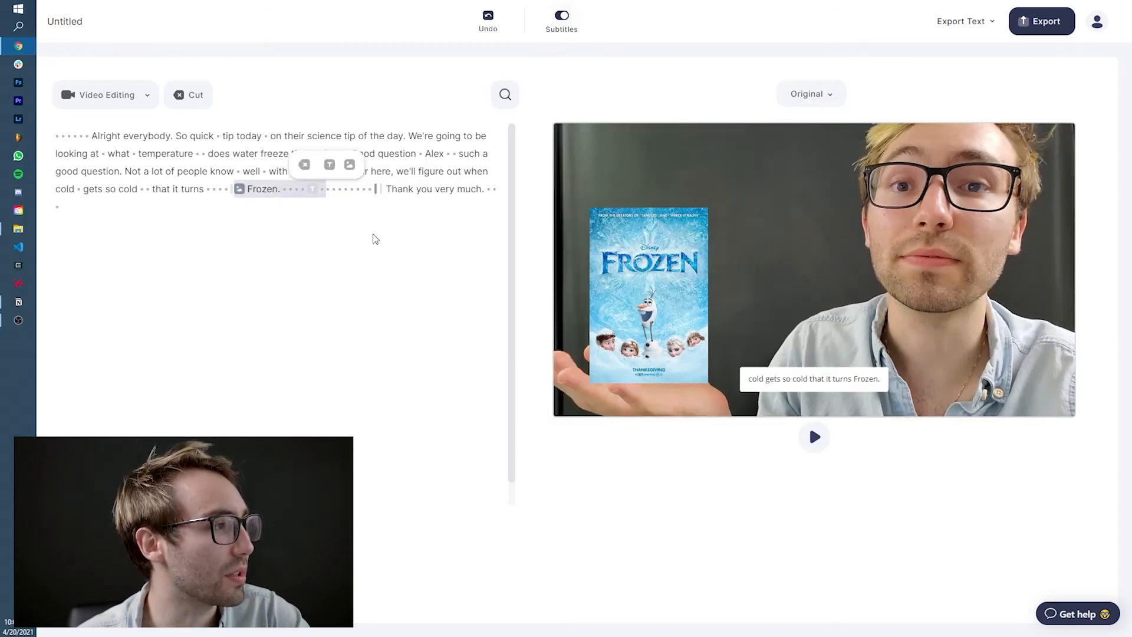
{"action": "left_click", "coordinate": [813, 437]}
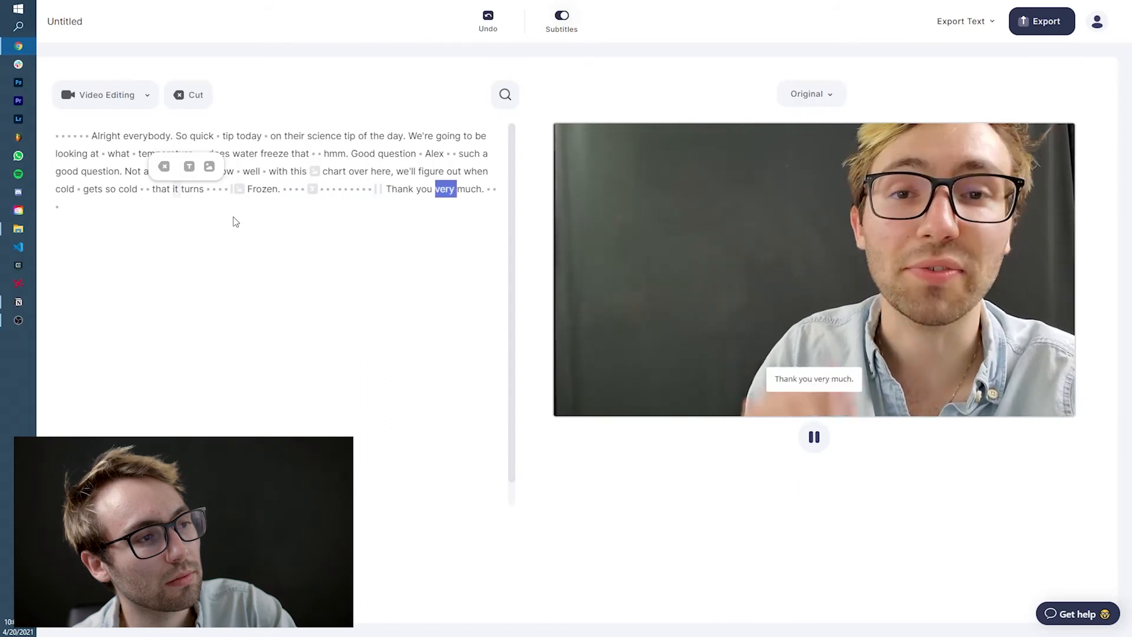
{"action": "left_click", "coordinate": [814, 436]}
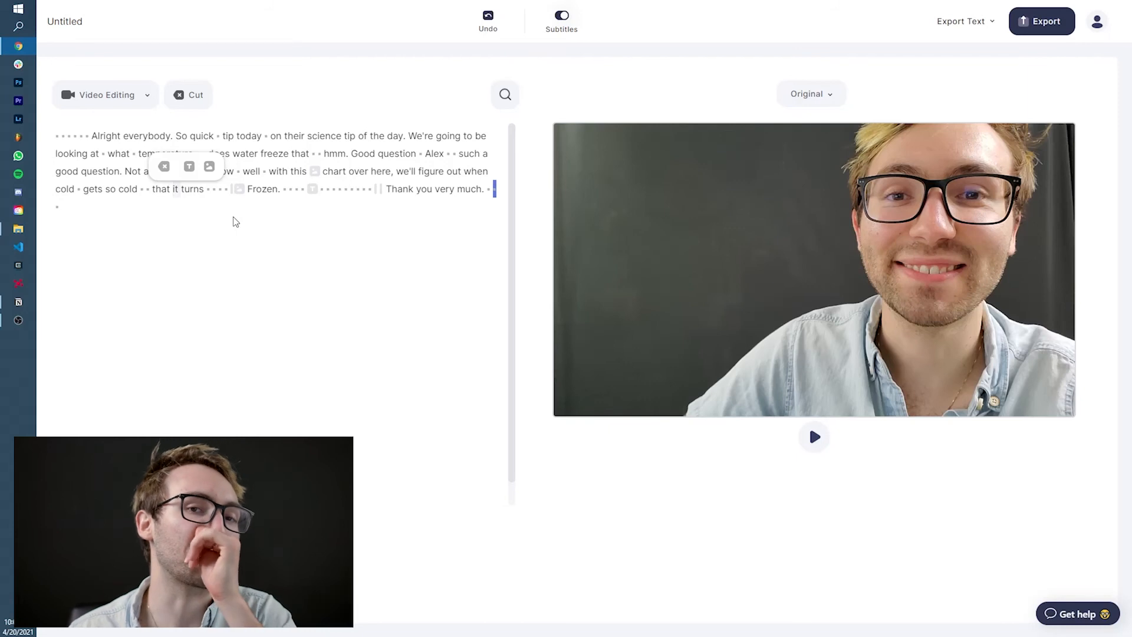
- Export the finished science-tip video and confirm to begin rendering
{"action": "left_click", "coordinate": [1046, 22]}
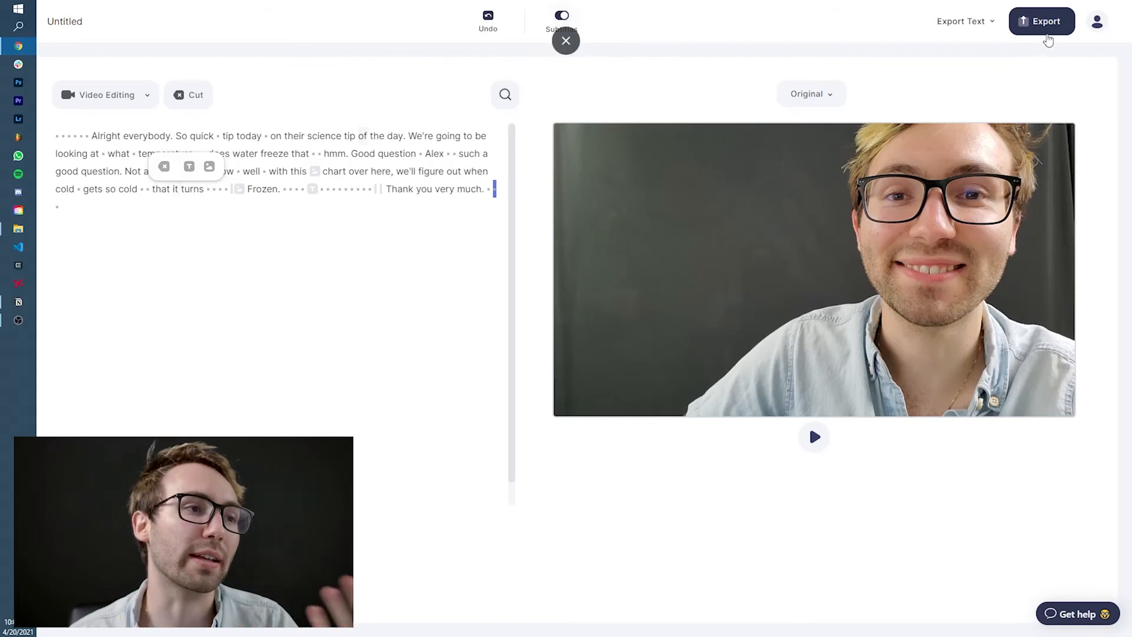
{"action": "left_click", "coordinate": [1041, 20]}
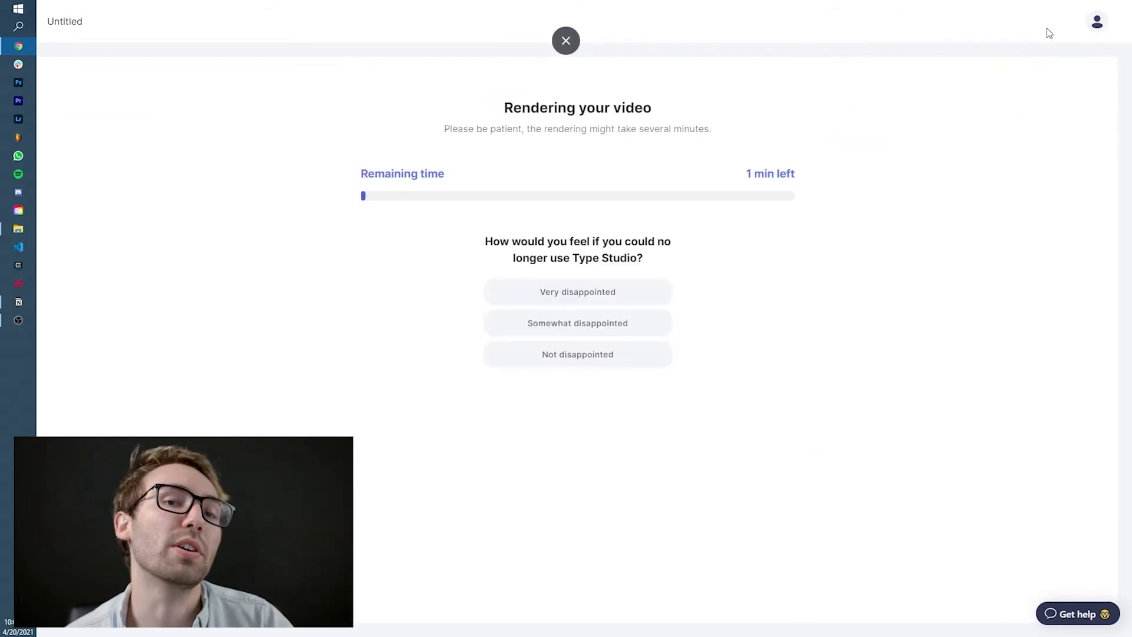